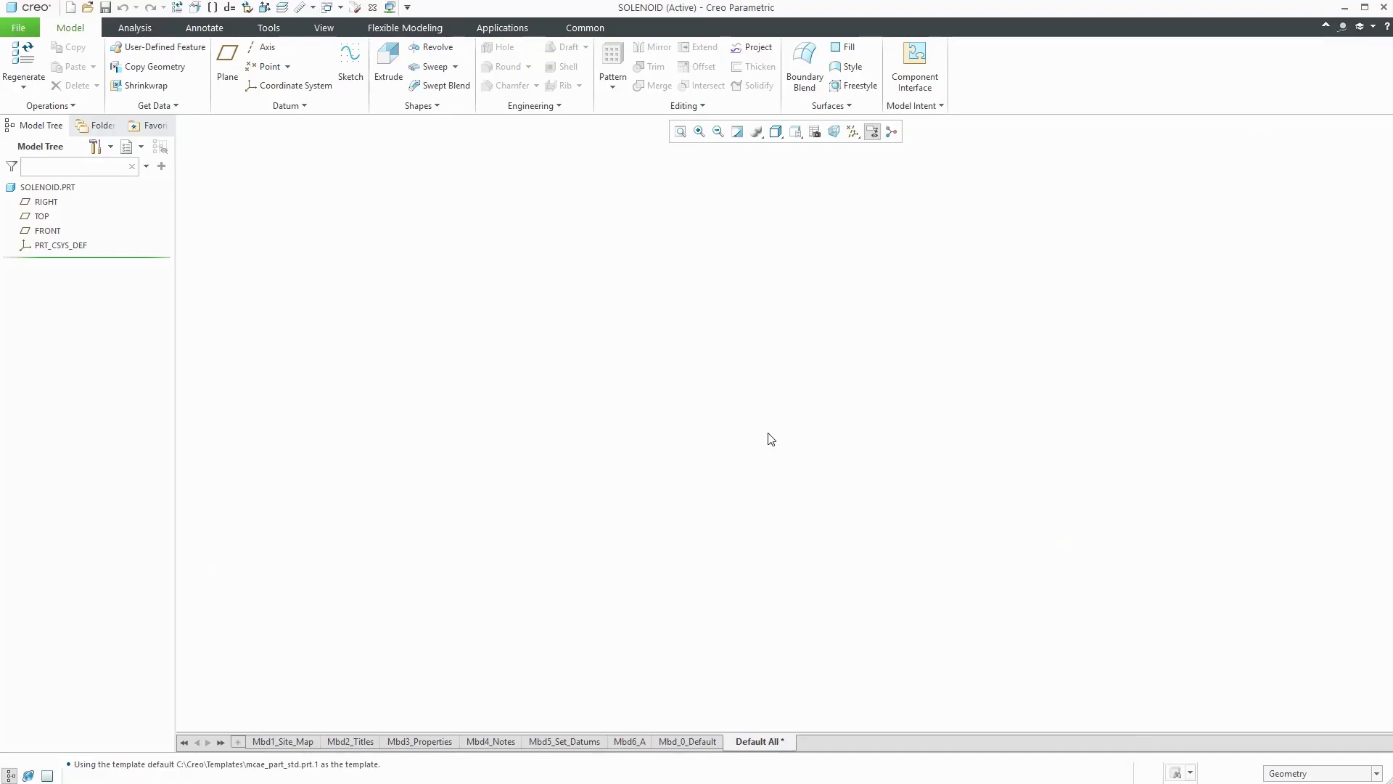
Import the schmalz solenoid .stp file as solid geometry into the SOLENOID part
left_click(156, 105)
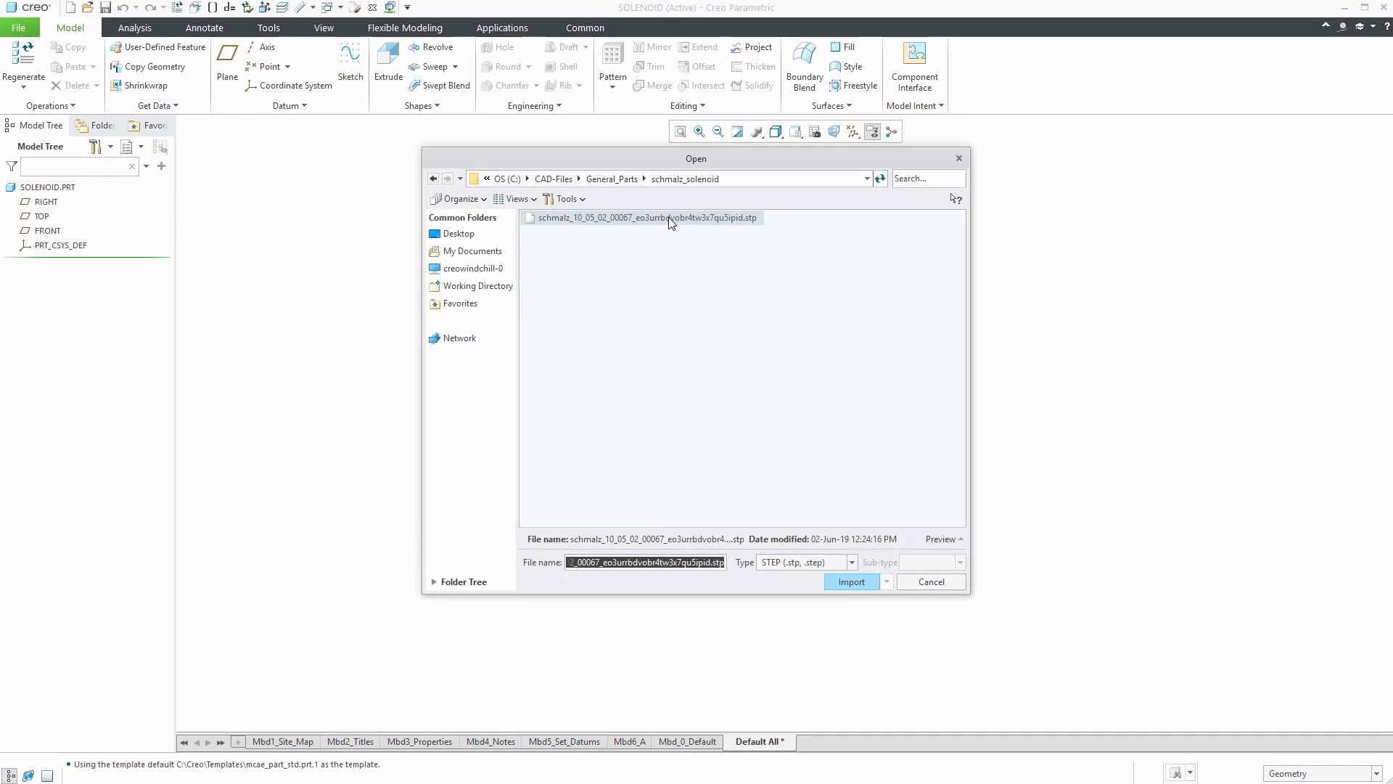
left_click(850, 581)
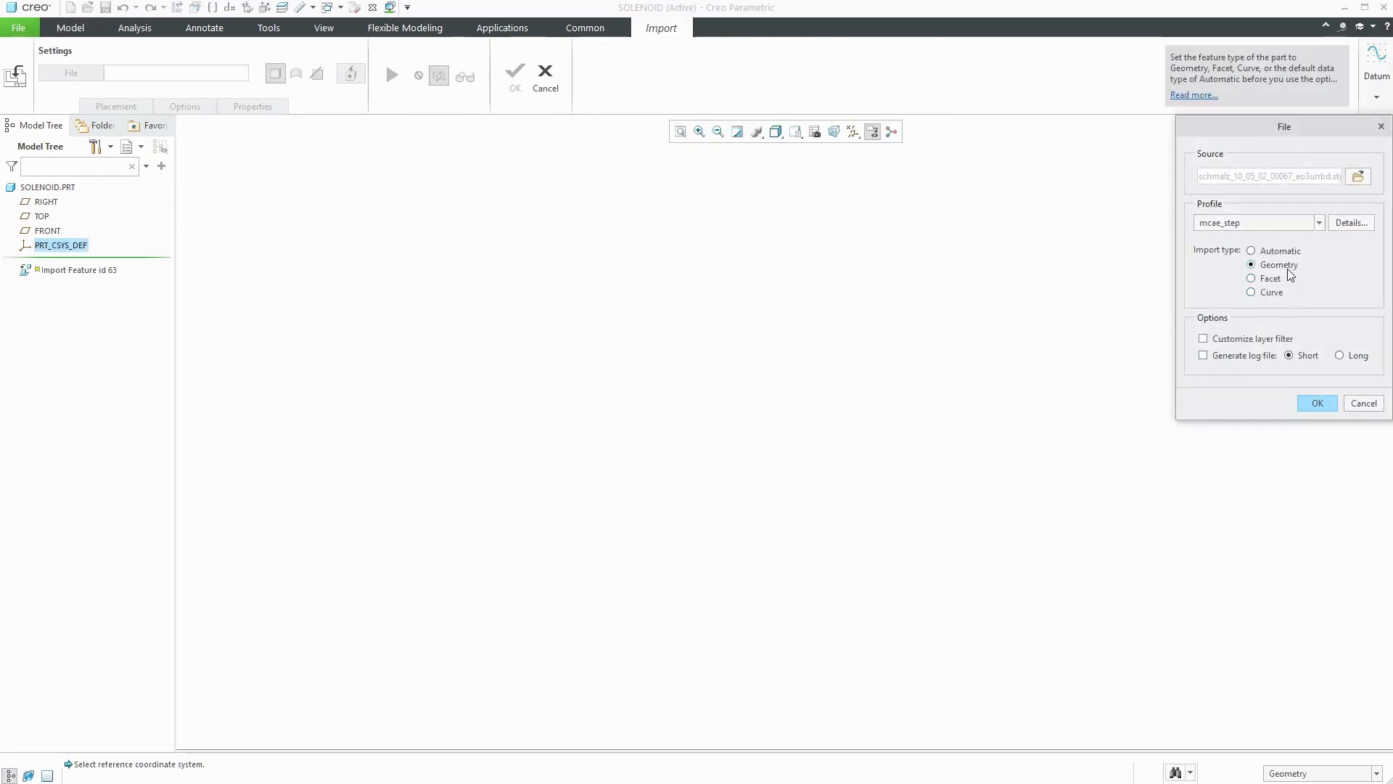
left_click(1316, 402)
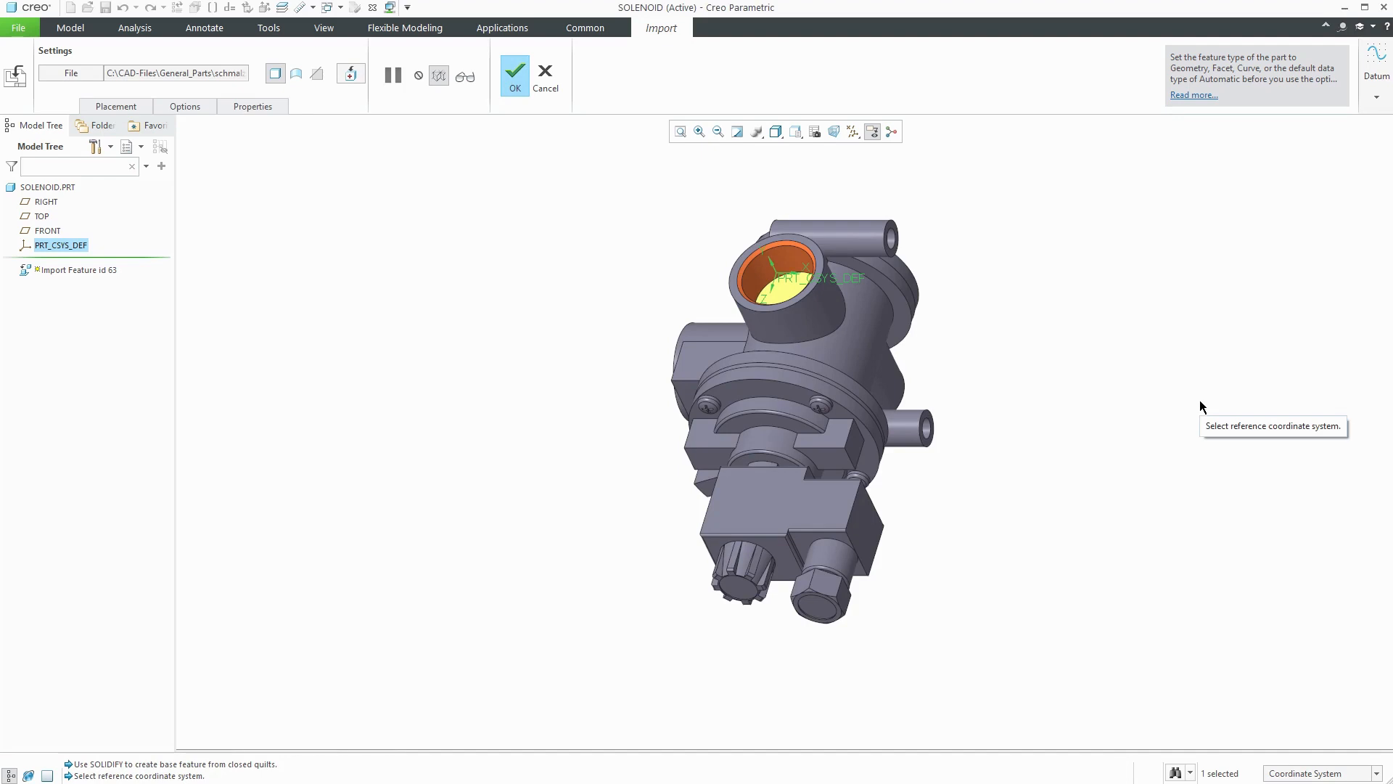
mouse_move(514, 72)
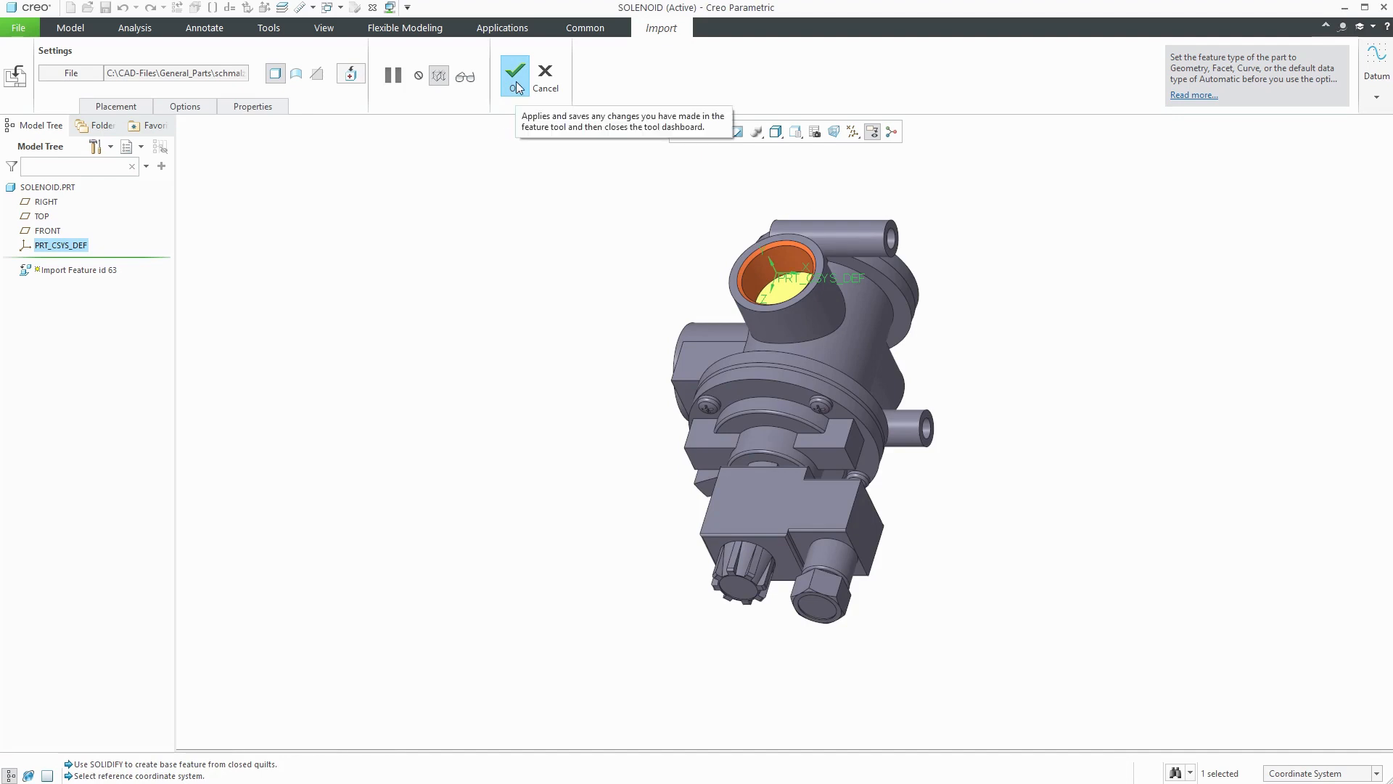
left_click(514, 70)
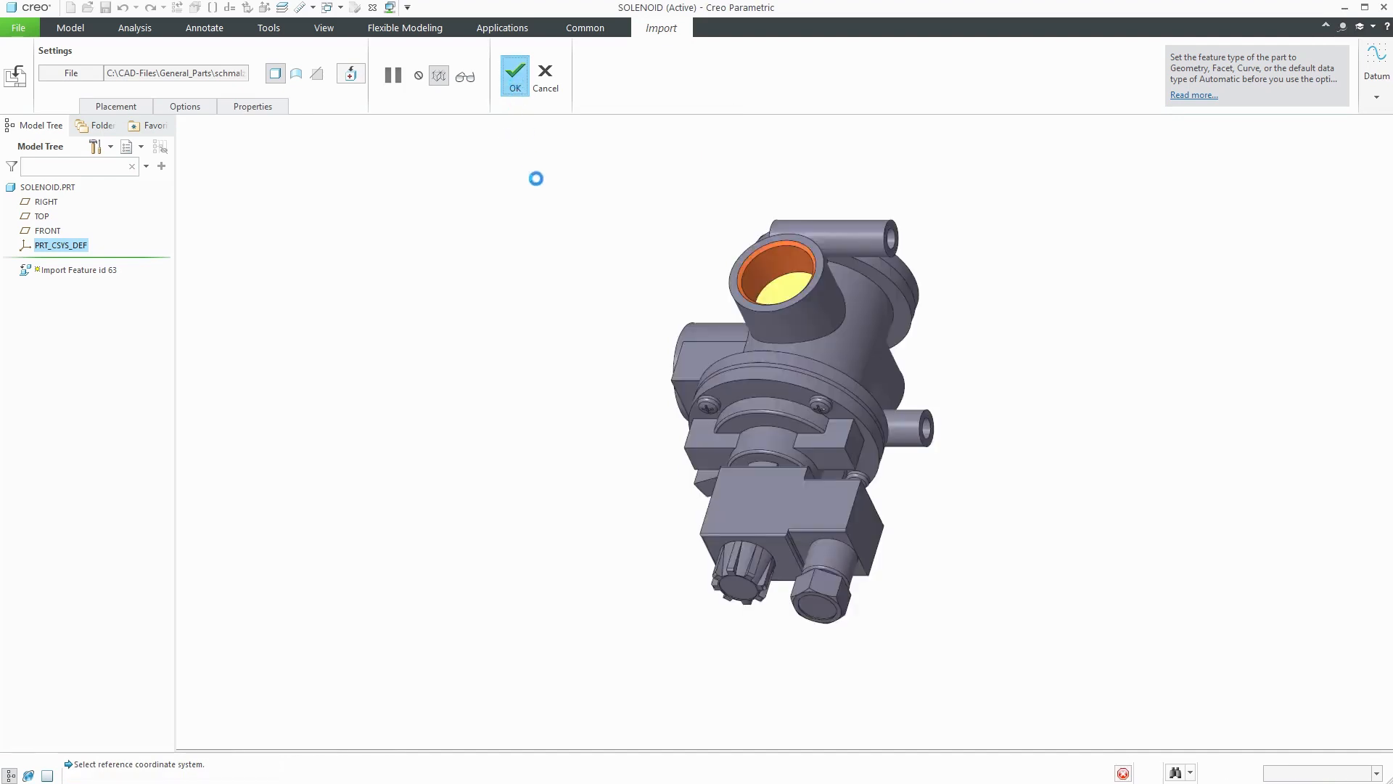
Select all twelve faces of one screw head's cross-shaped recess for removal
left_click(514, 74)
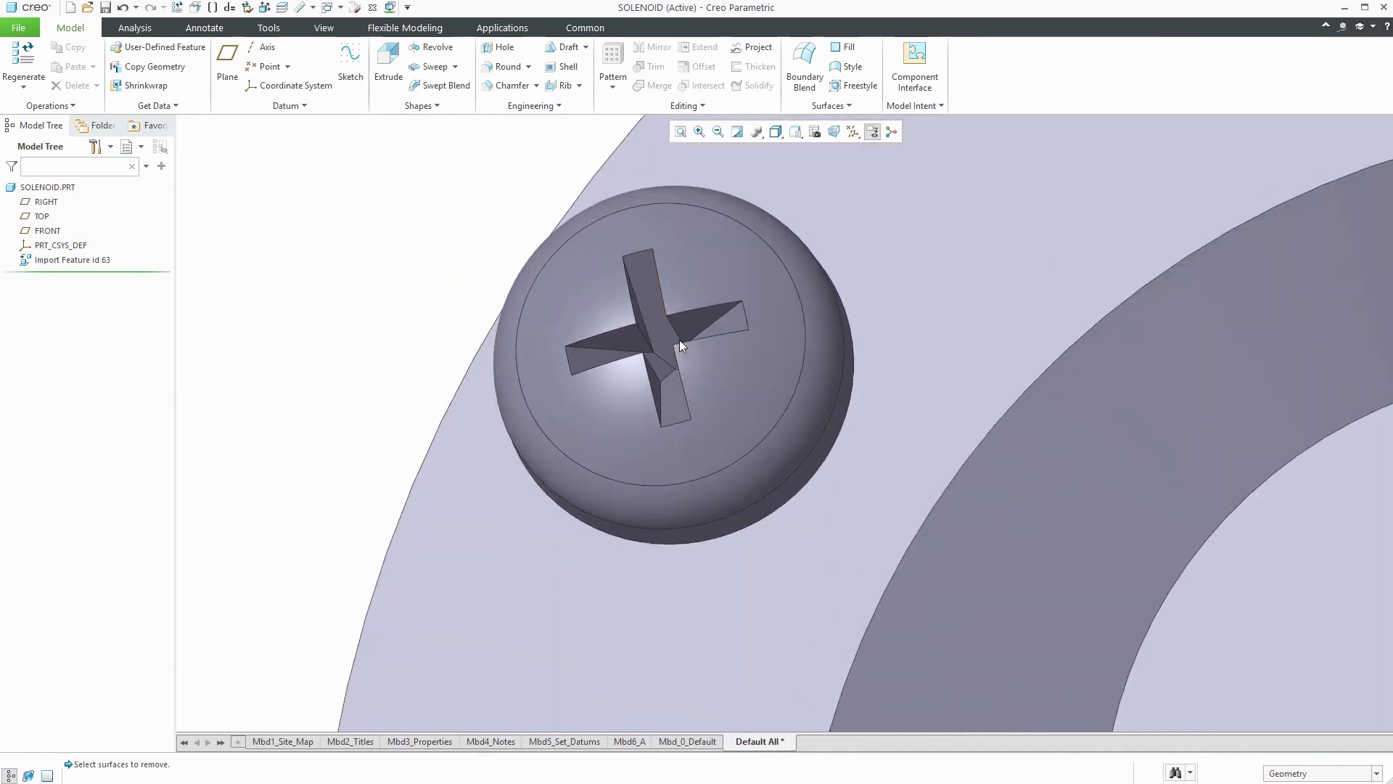
left_click(657, 310)
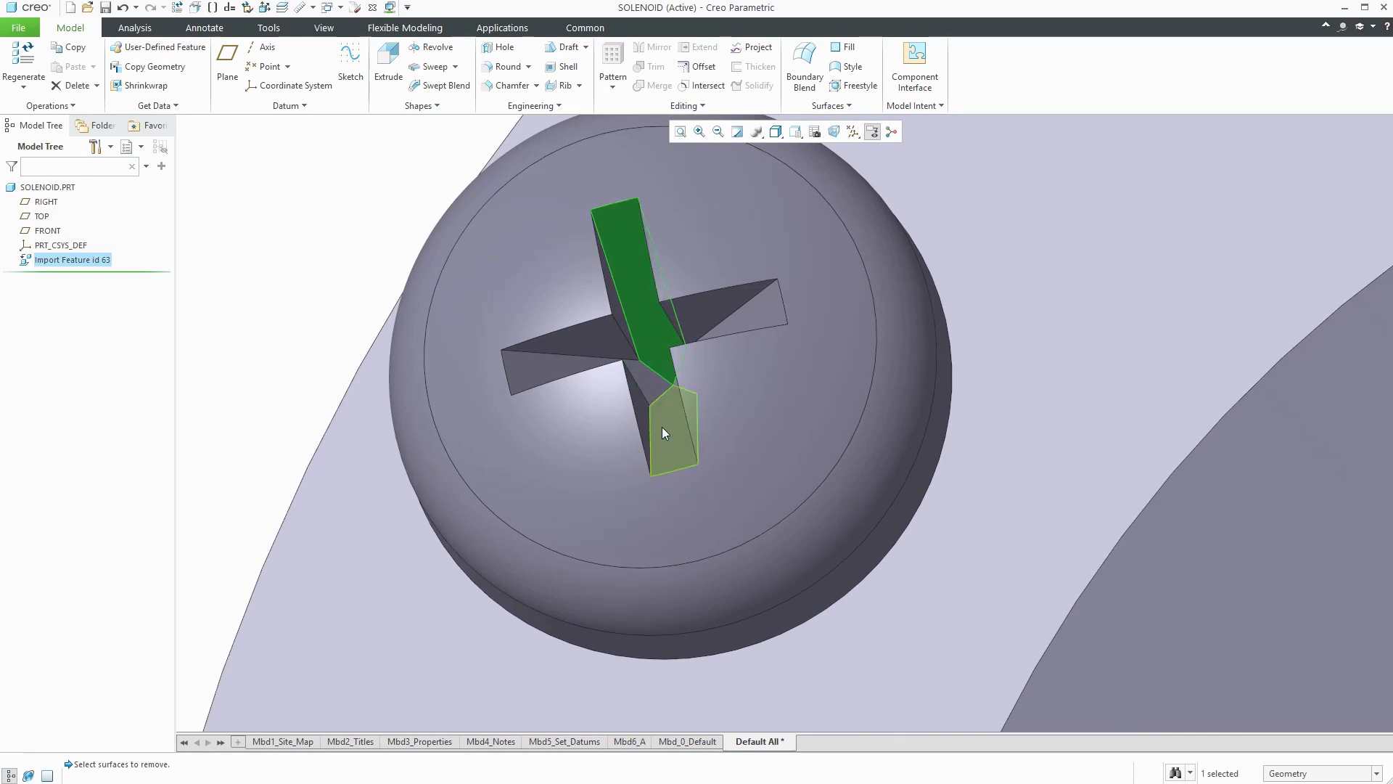
left_click(573, 367)
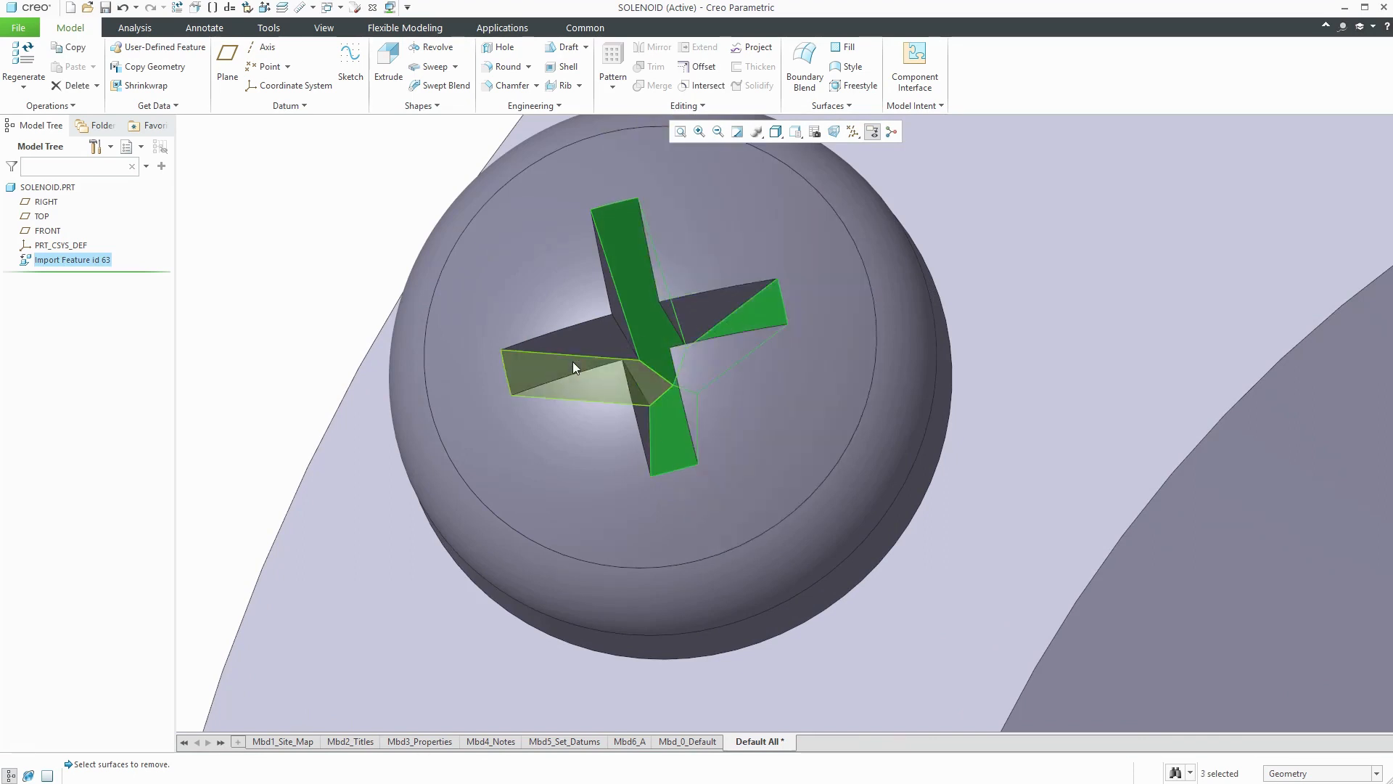
left_click(707, 324)
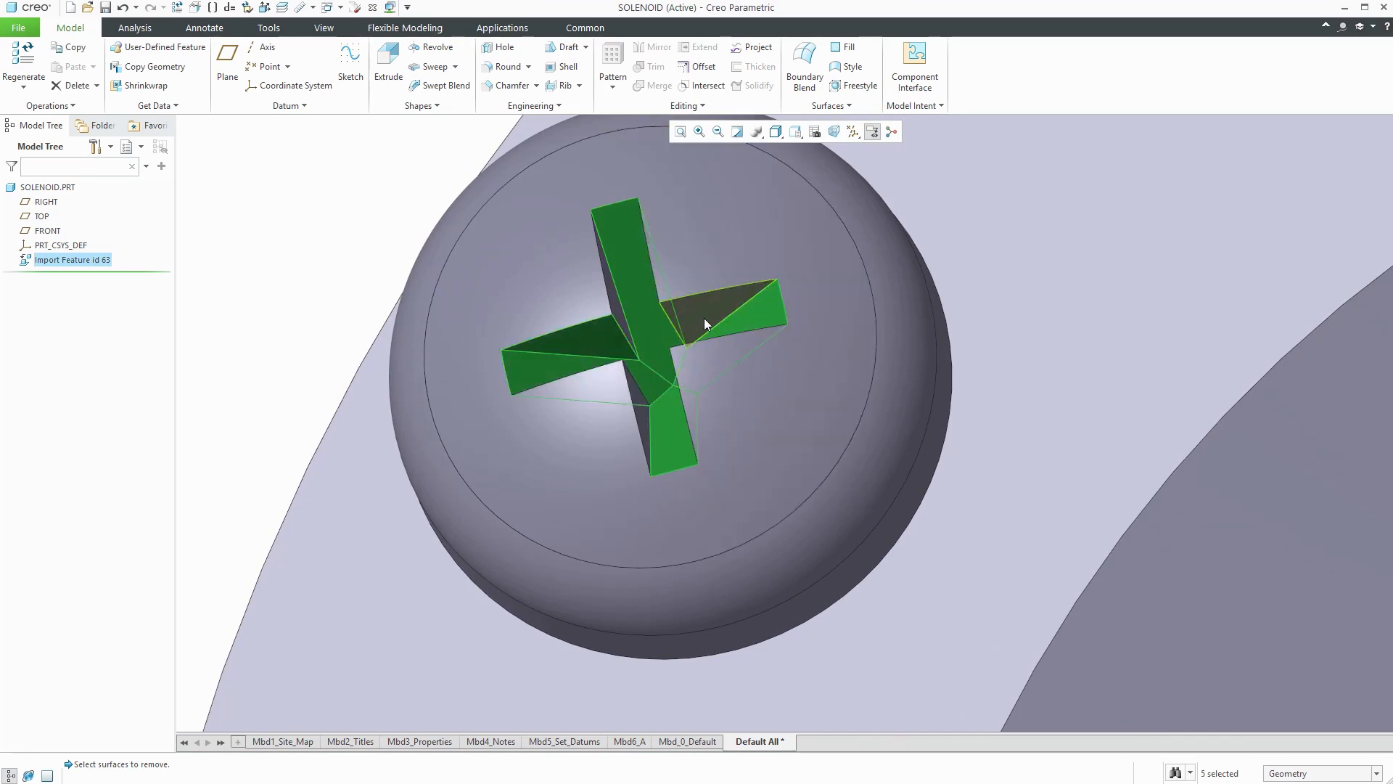
left_click(662, 335)
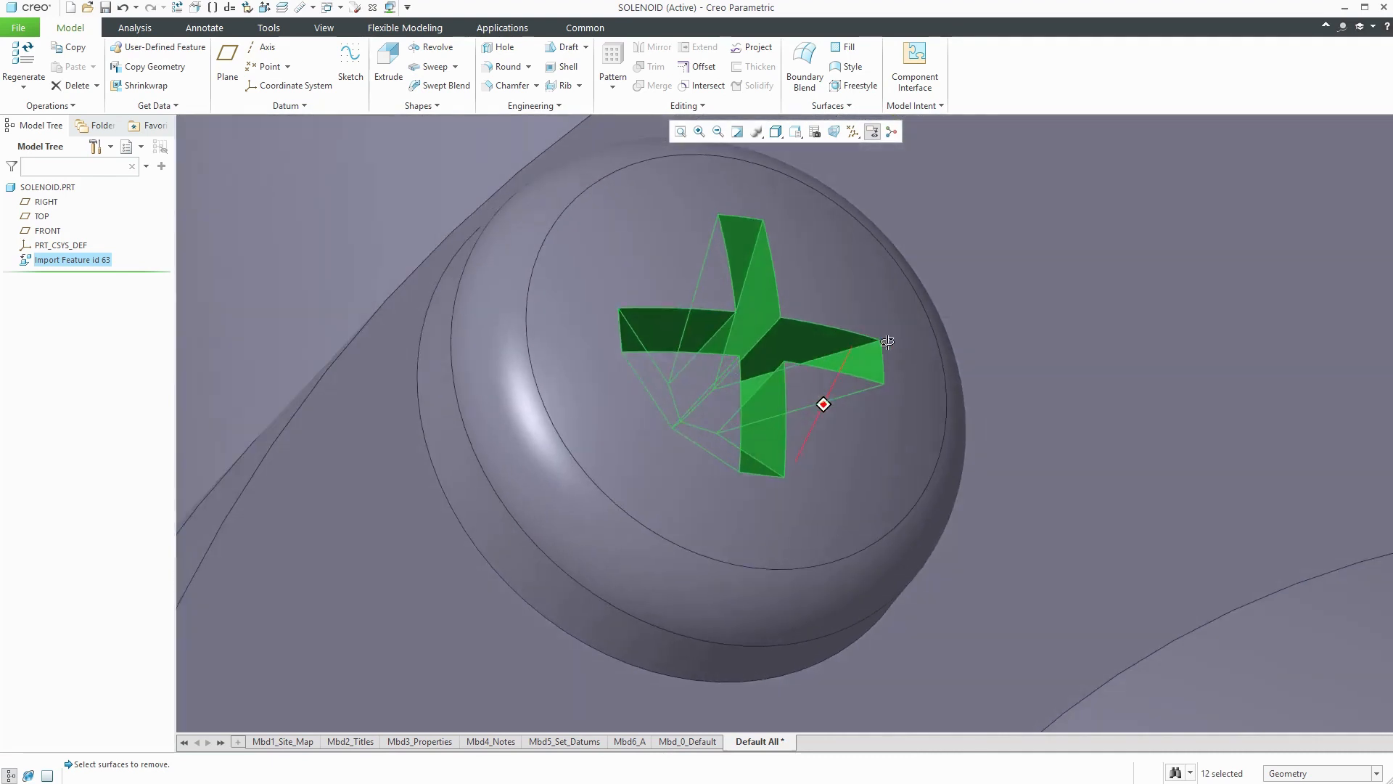
left_click(684, 105)
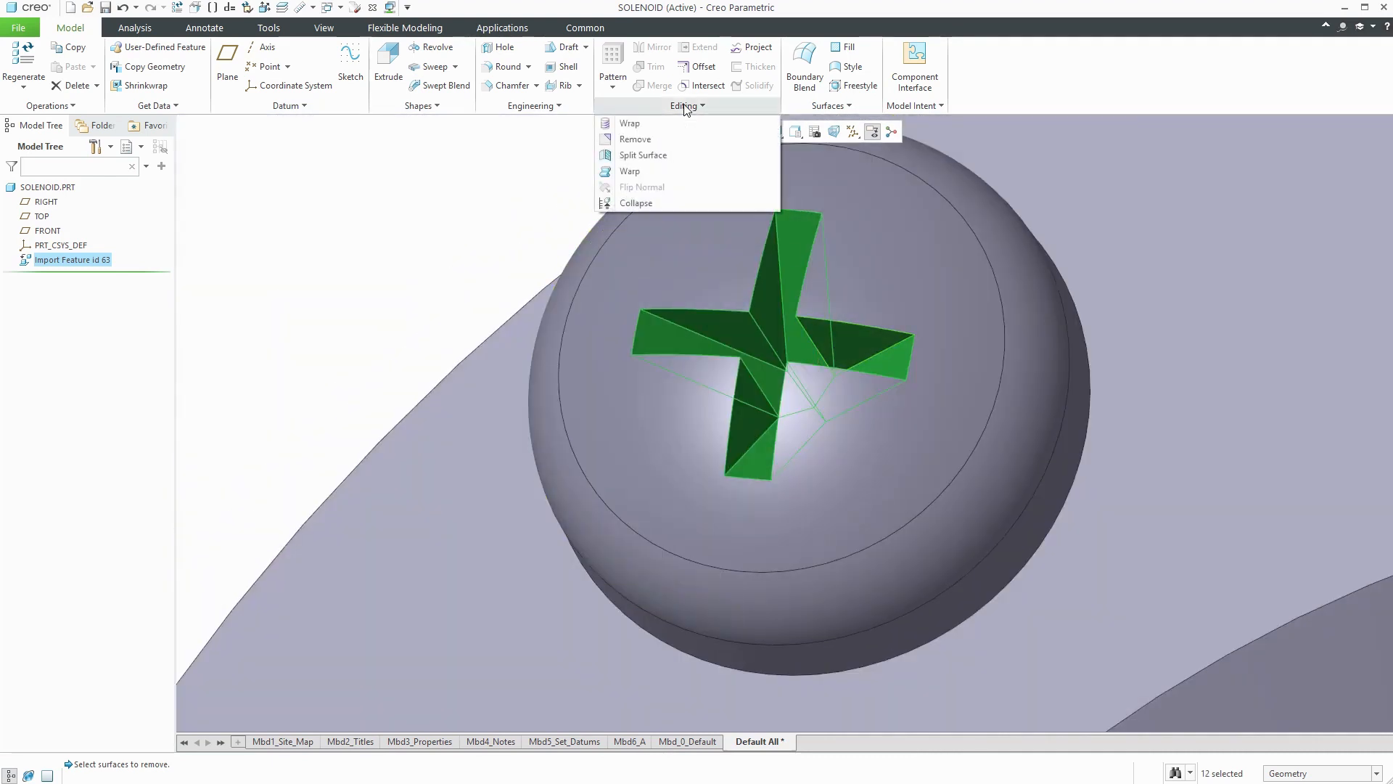
mouse_move(636, 139)
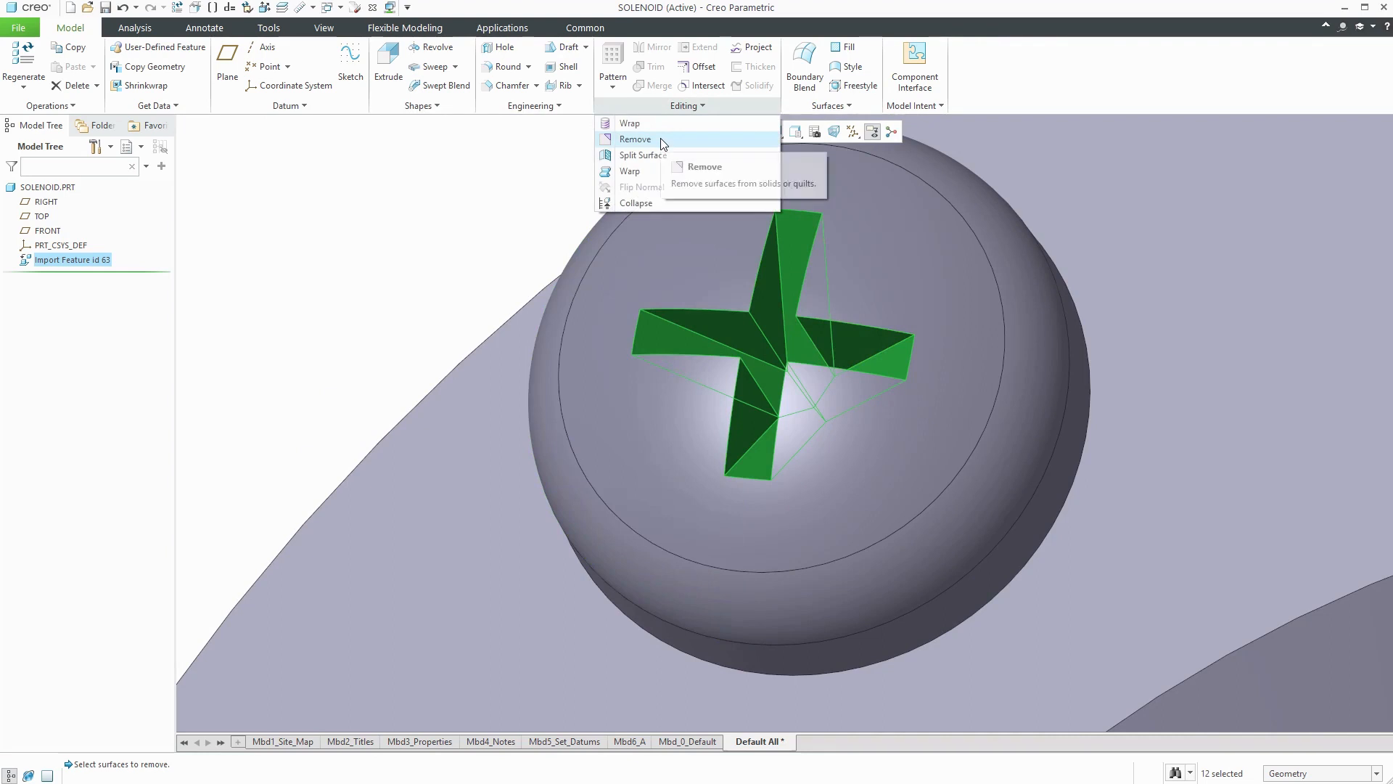
Remove the selected recess surfaces, leaving the screw head a smooth dome
left_click(635, 139)
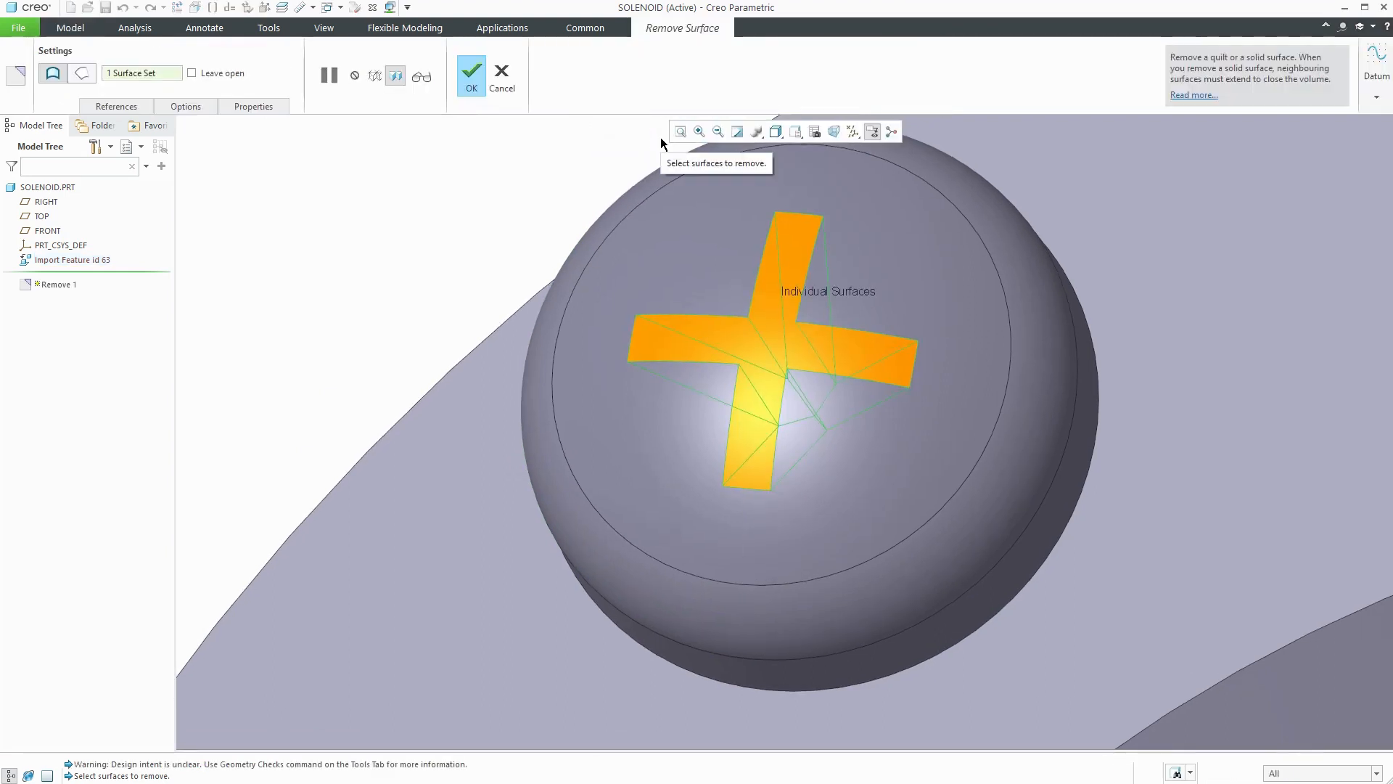
mouse_move(473, 149)
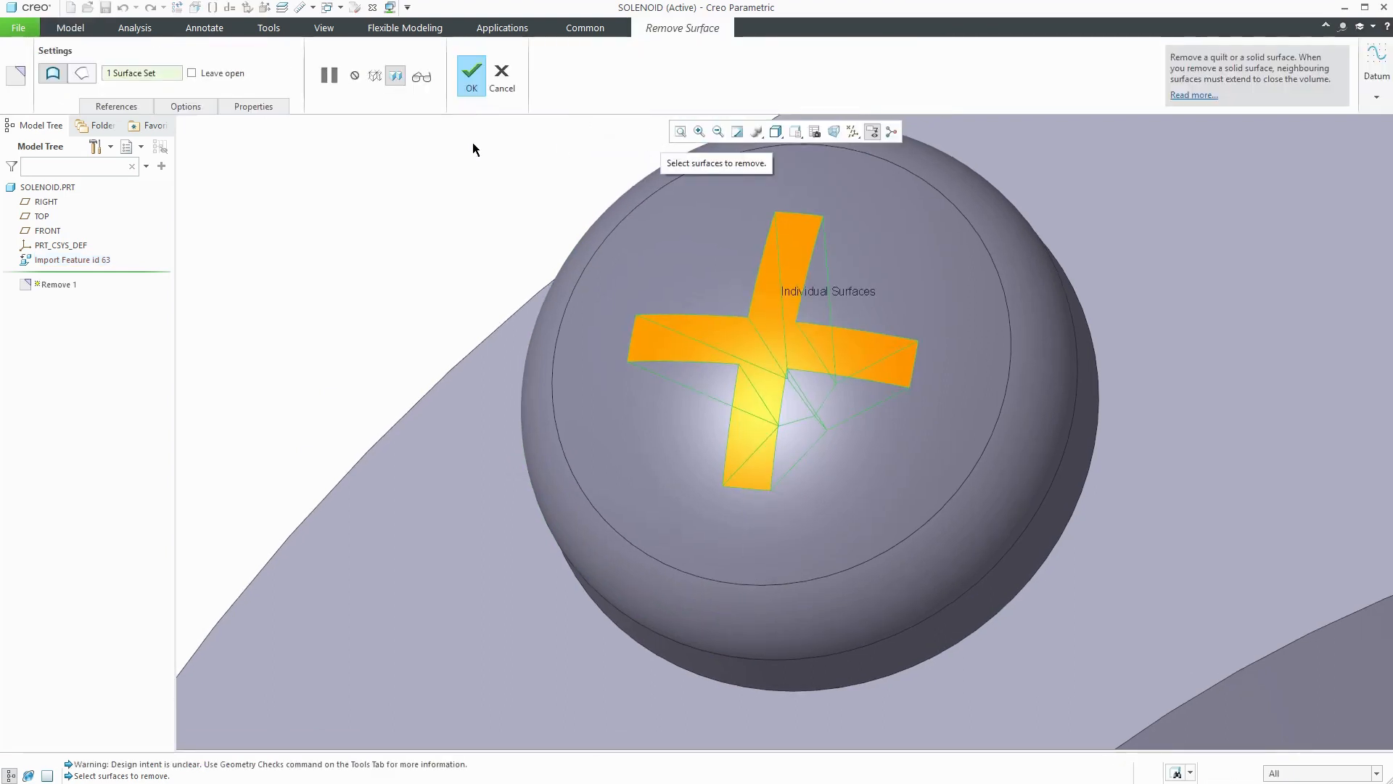
mouse_move(472, 71)
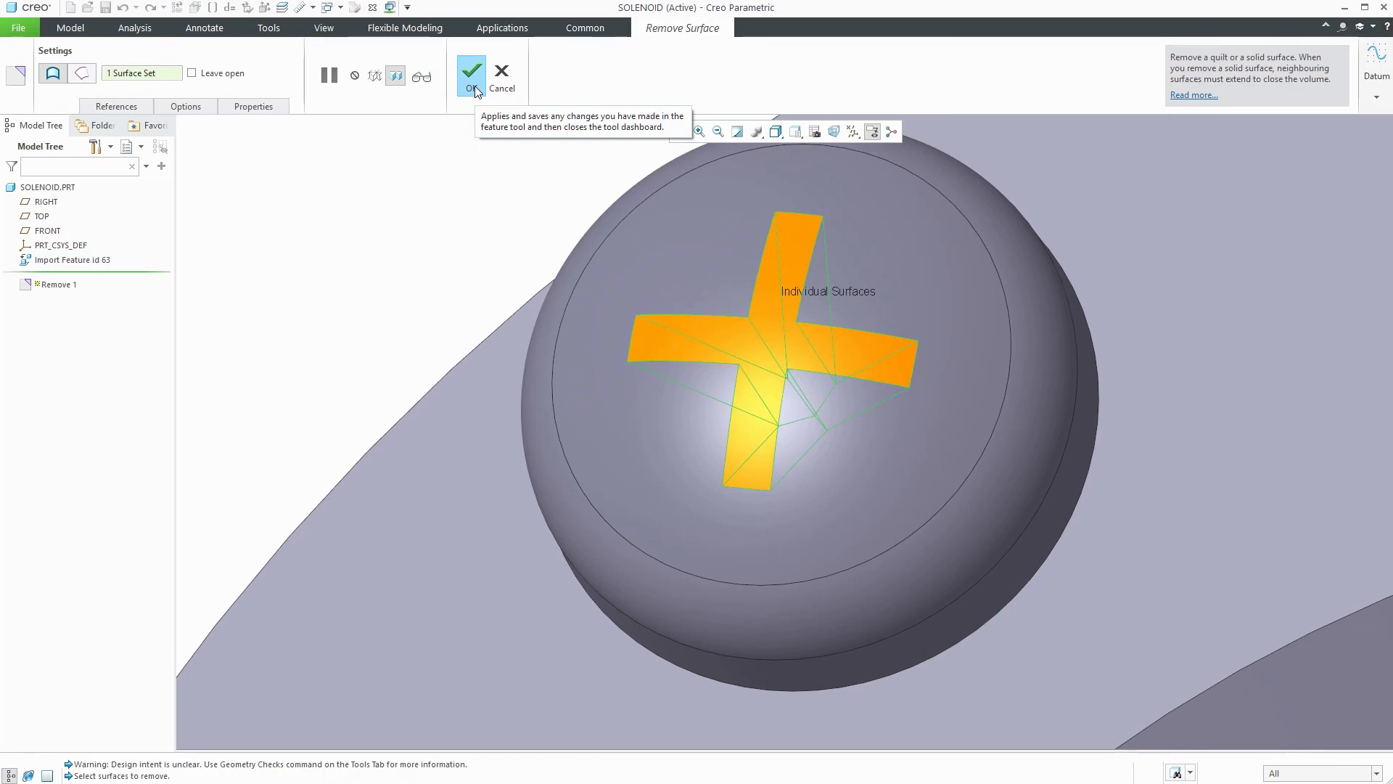
left_click(470, 73)
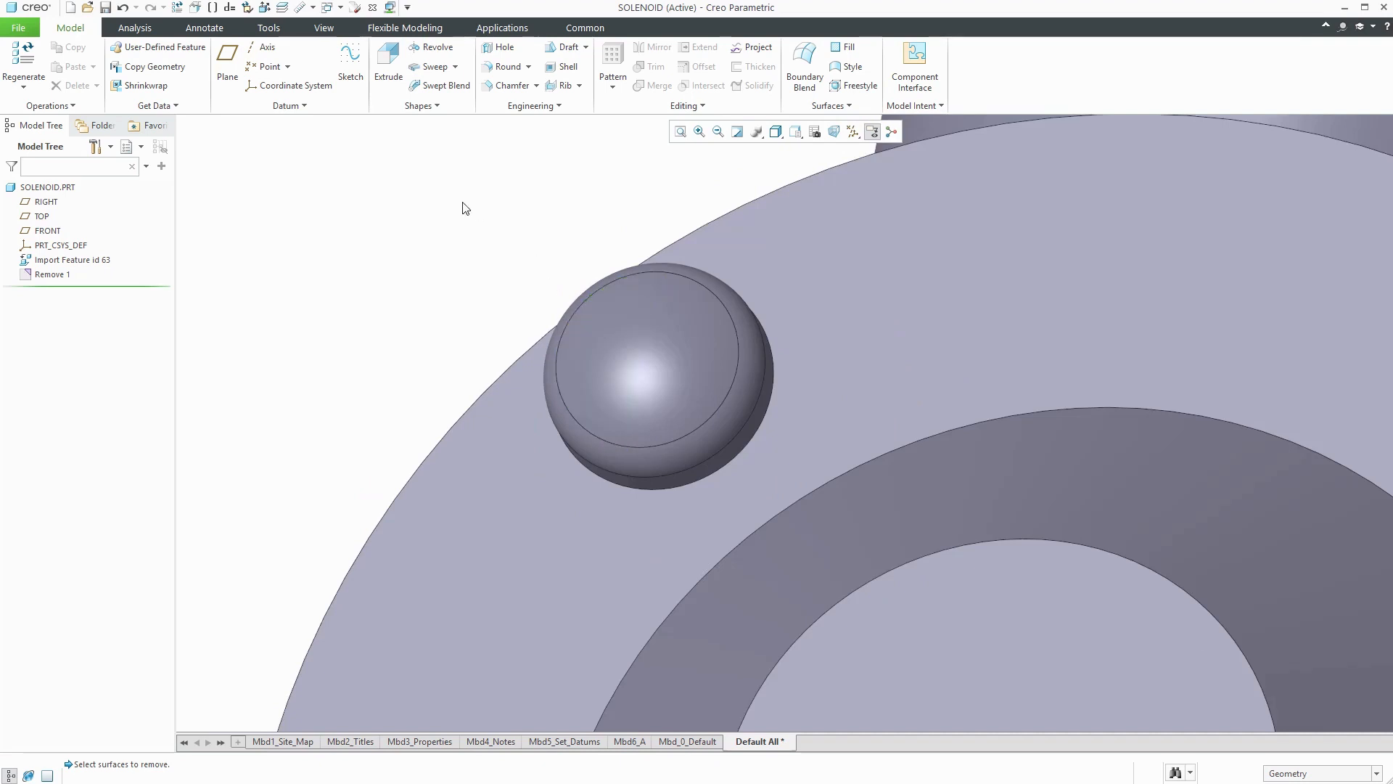
mouse_move(467, 220)
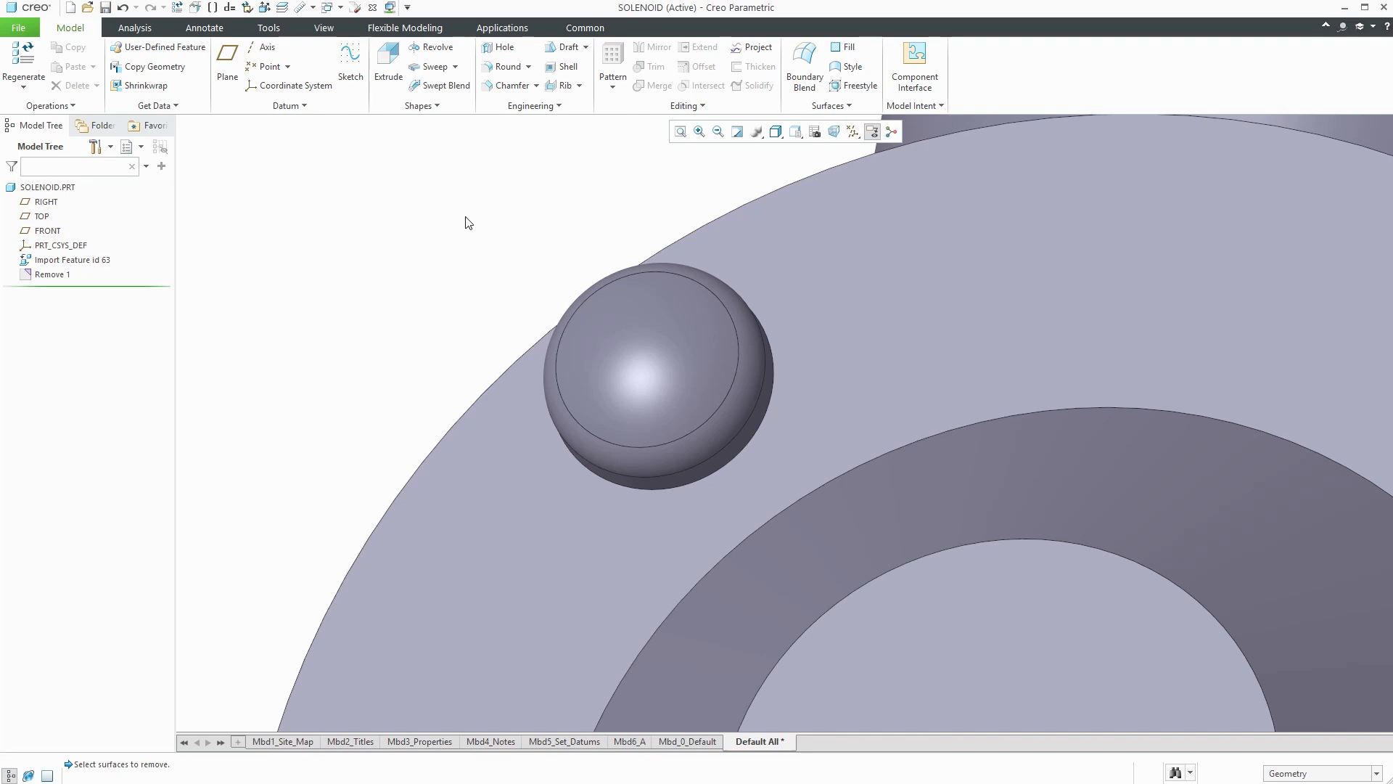
mouse_move(434, 47)
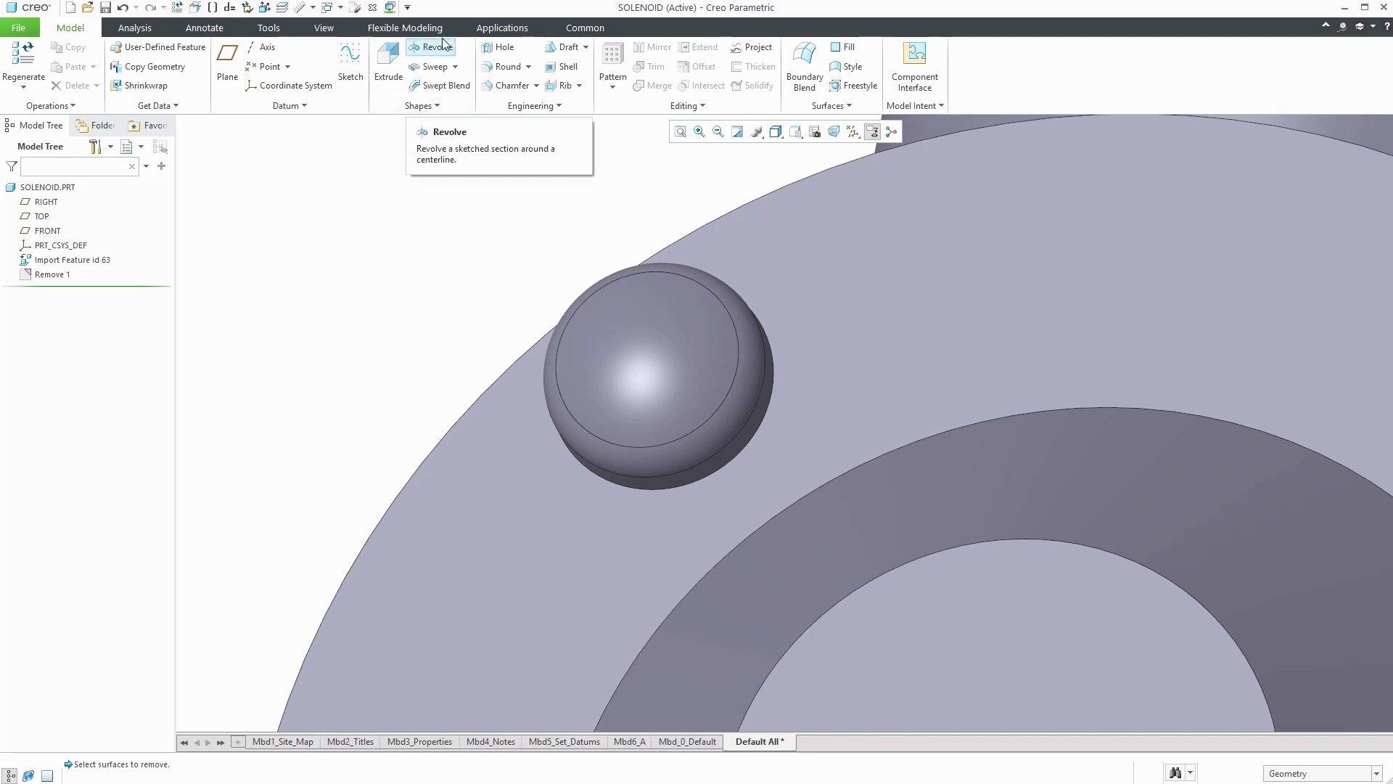
In Flexible Modeling, select the second screw's whole cross recess and remove it
left_click(404, 27)
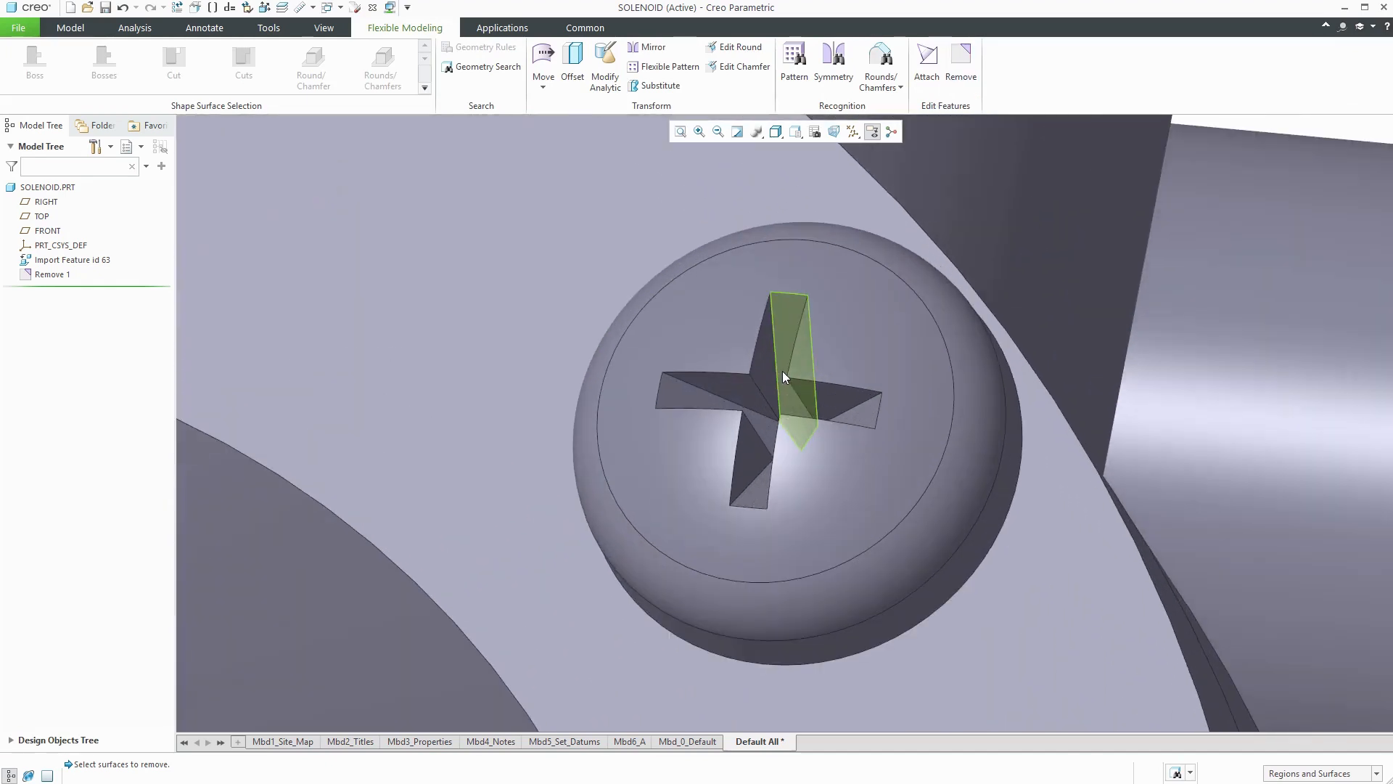
mouse_move(771, 390)
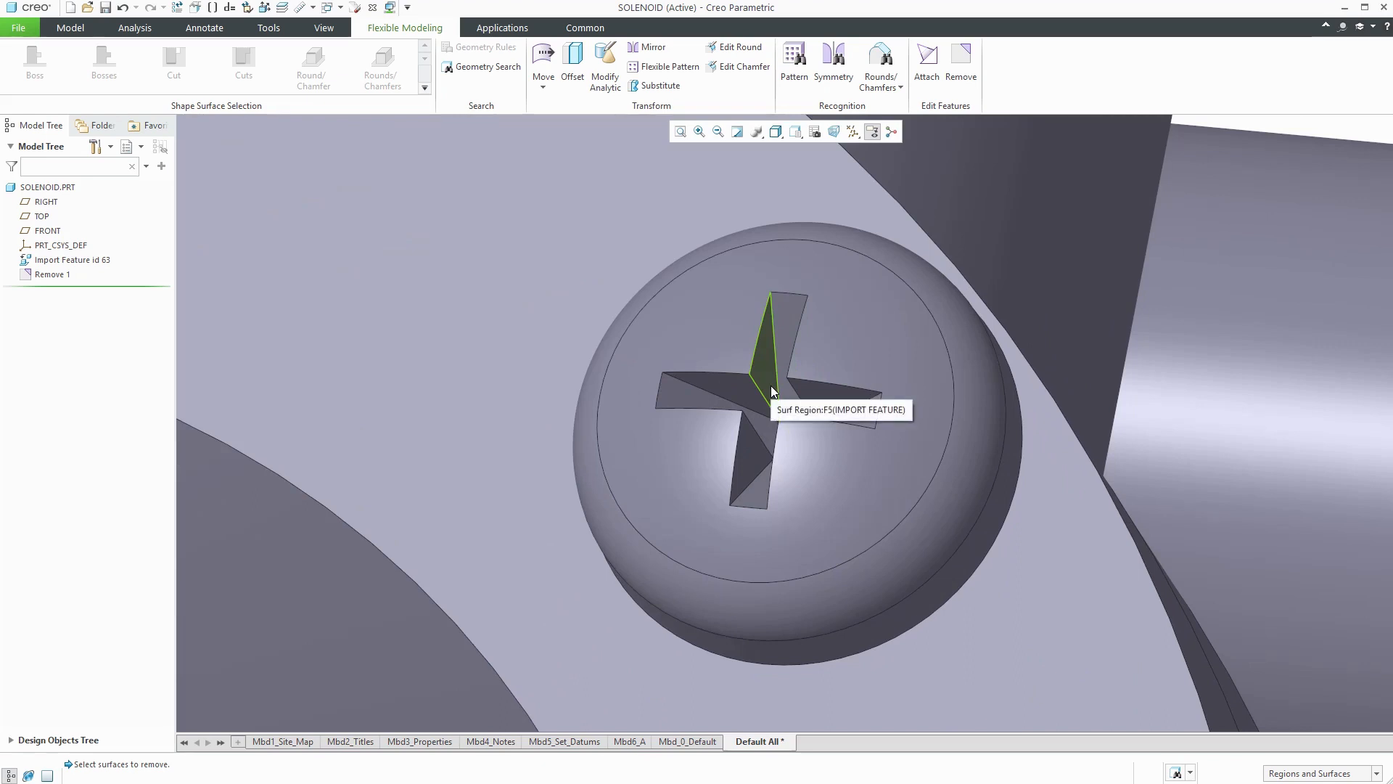
left_click(769, 391)
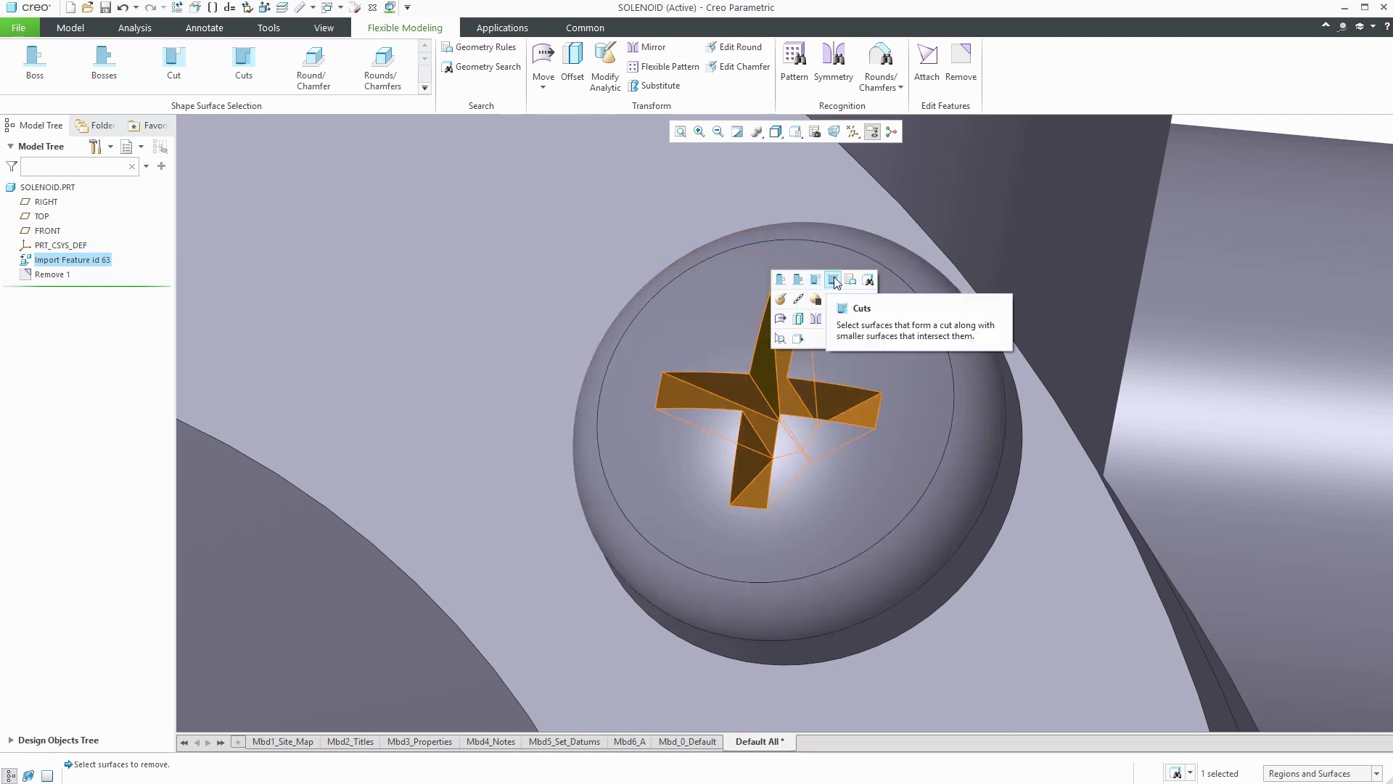
left_click(833, 280)
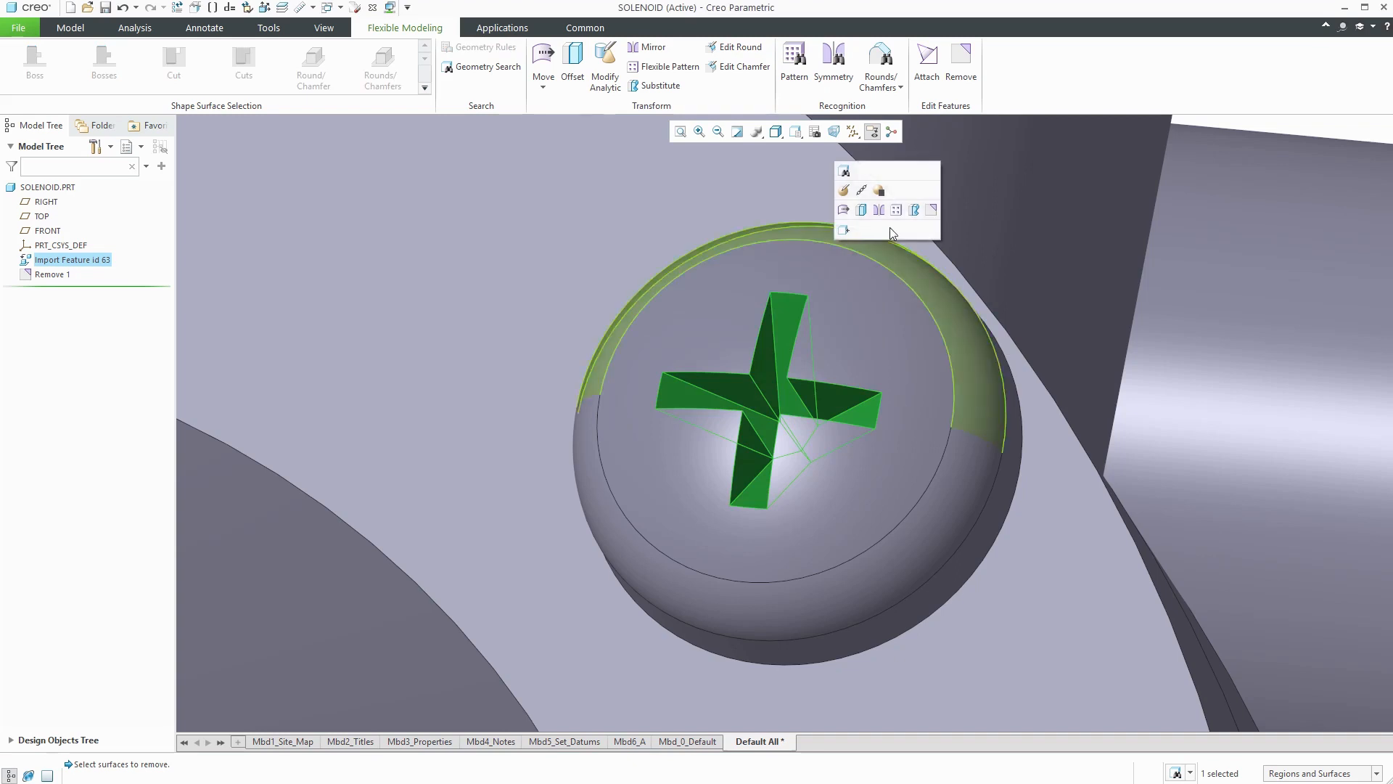
mouse_move(931, 211)
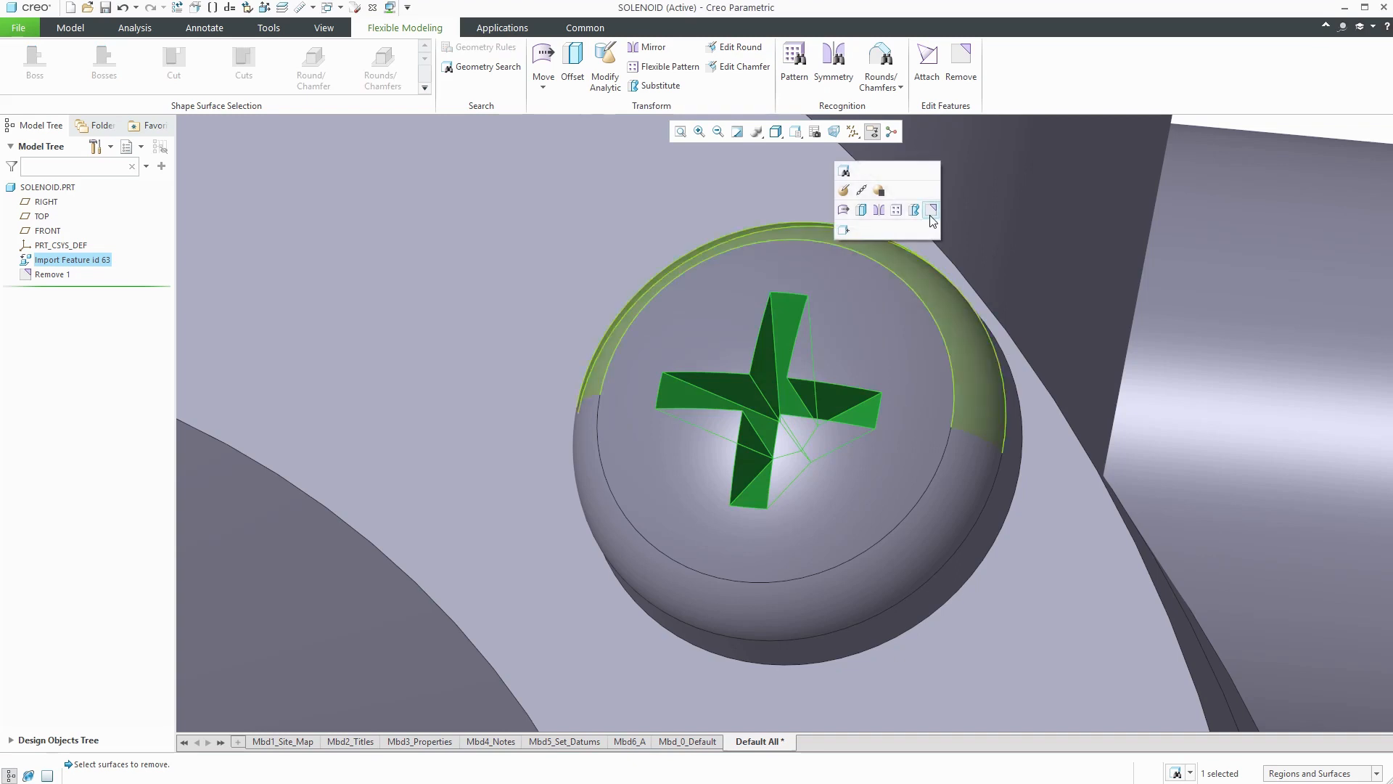
left_click(930, 209)
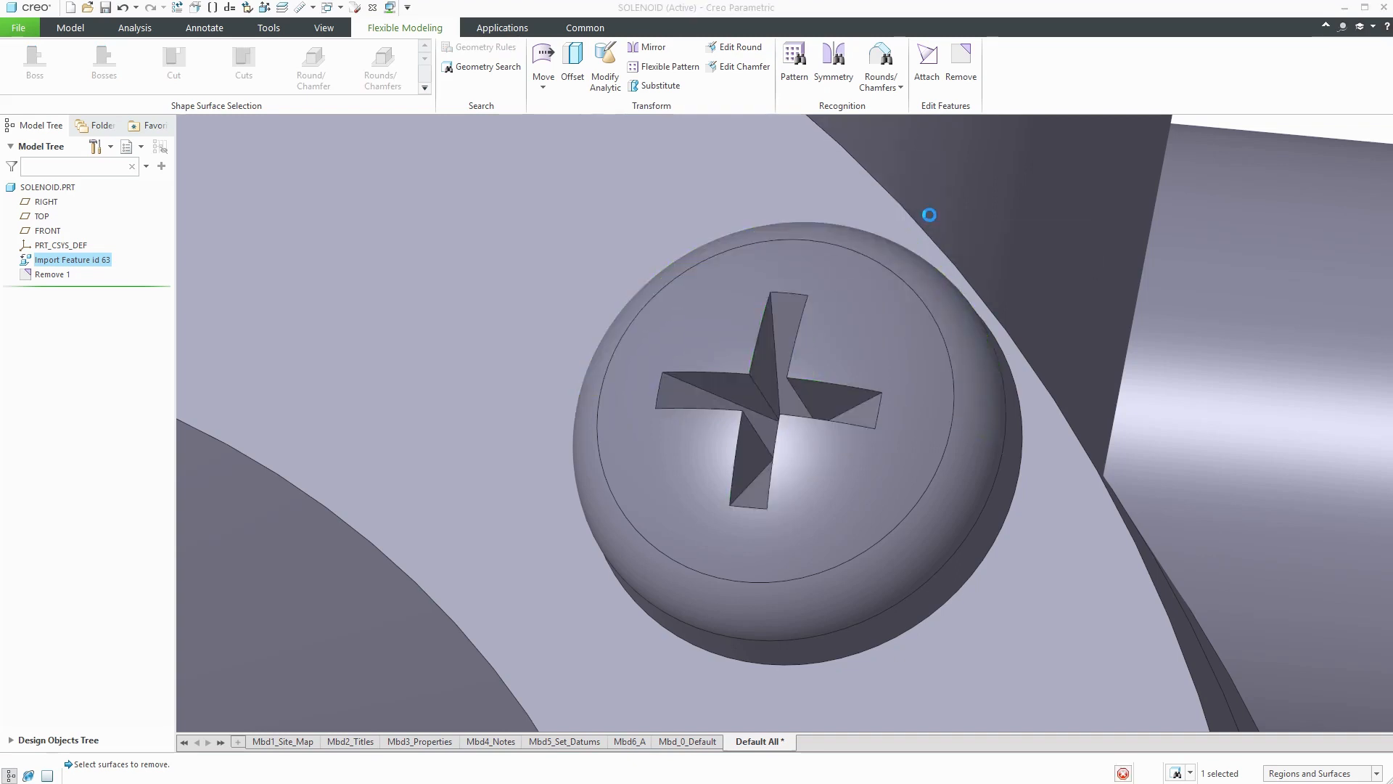
left_click(961, 64)
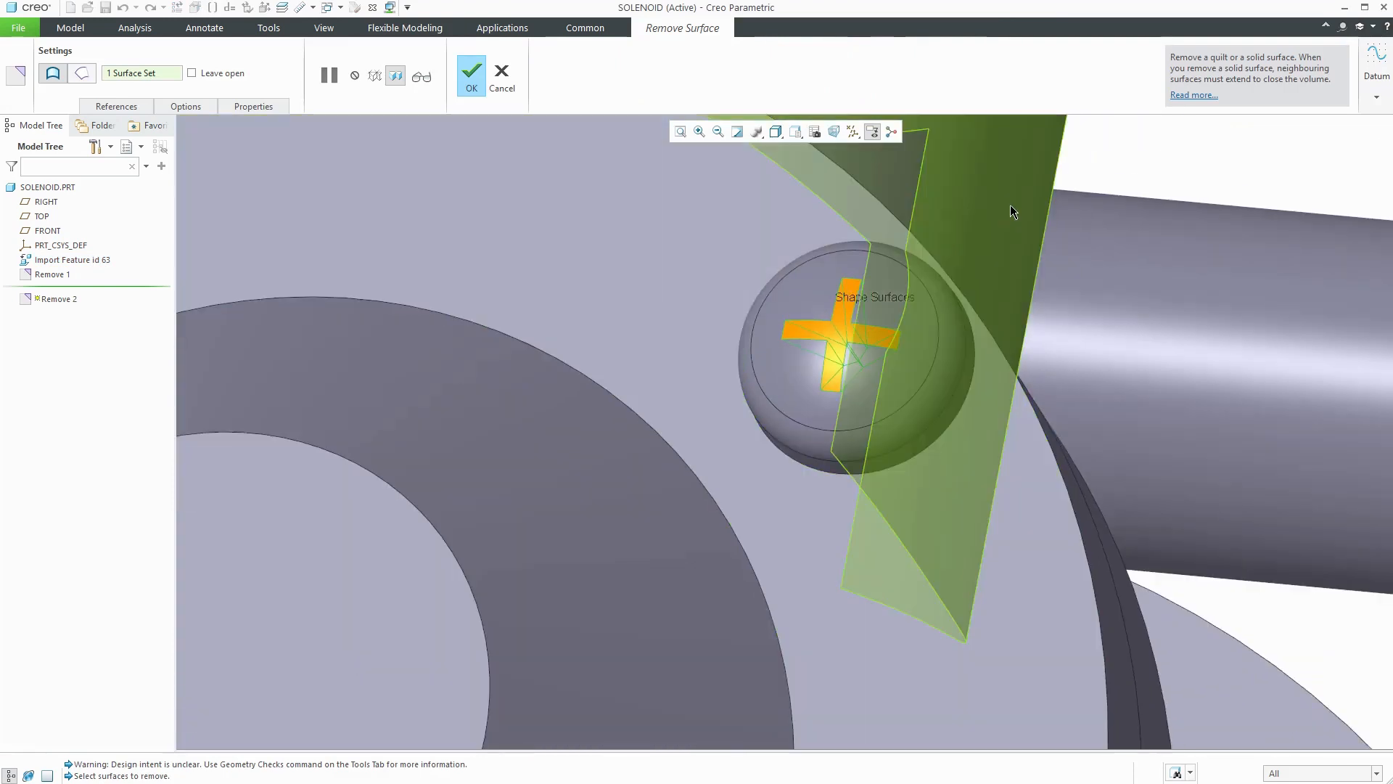
left_click(470, 74)
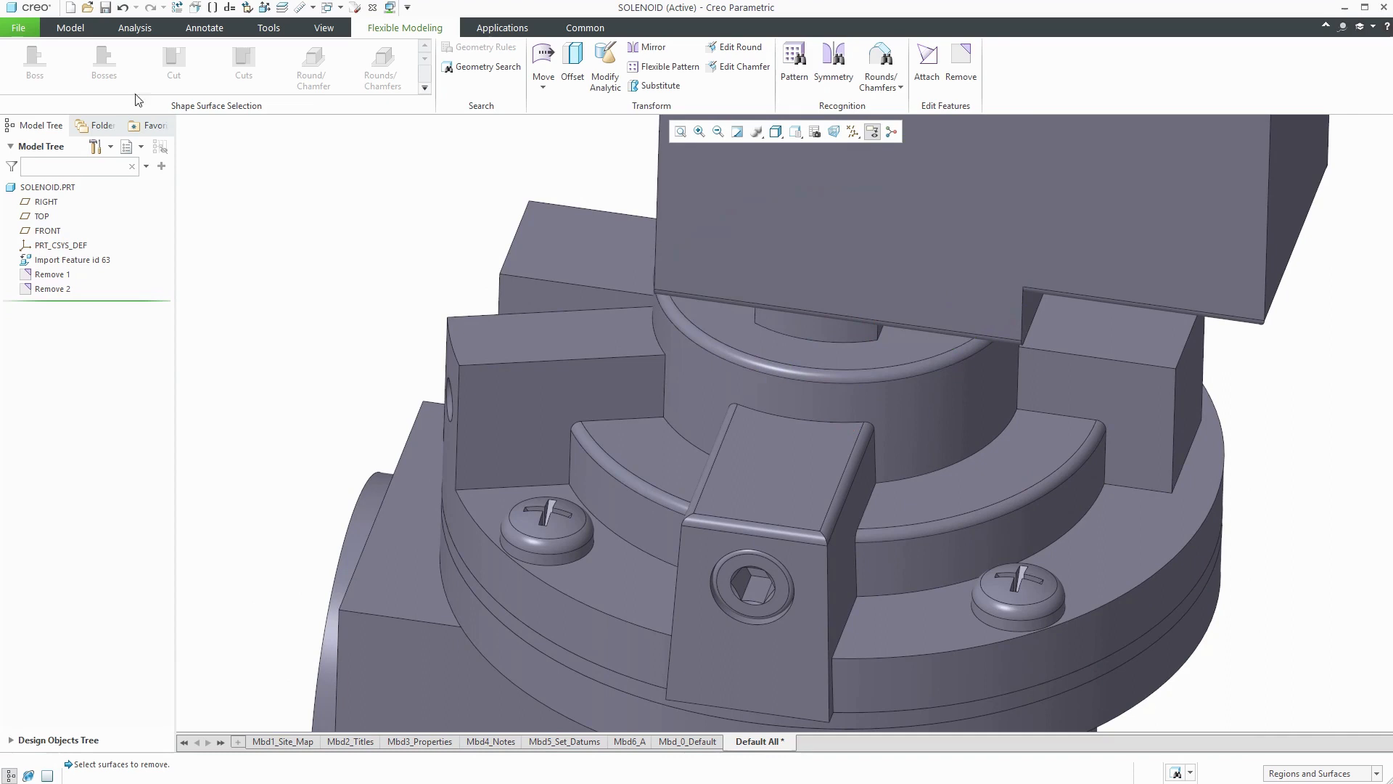
Remove the round surface along the curved ledge's top edge as a third Remove feature
left_click(69, 28)
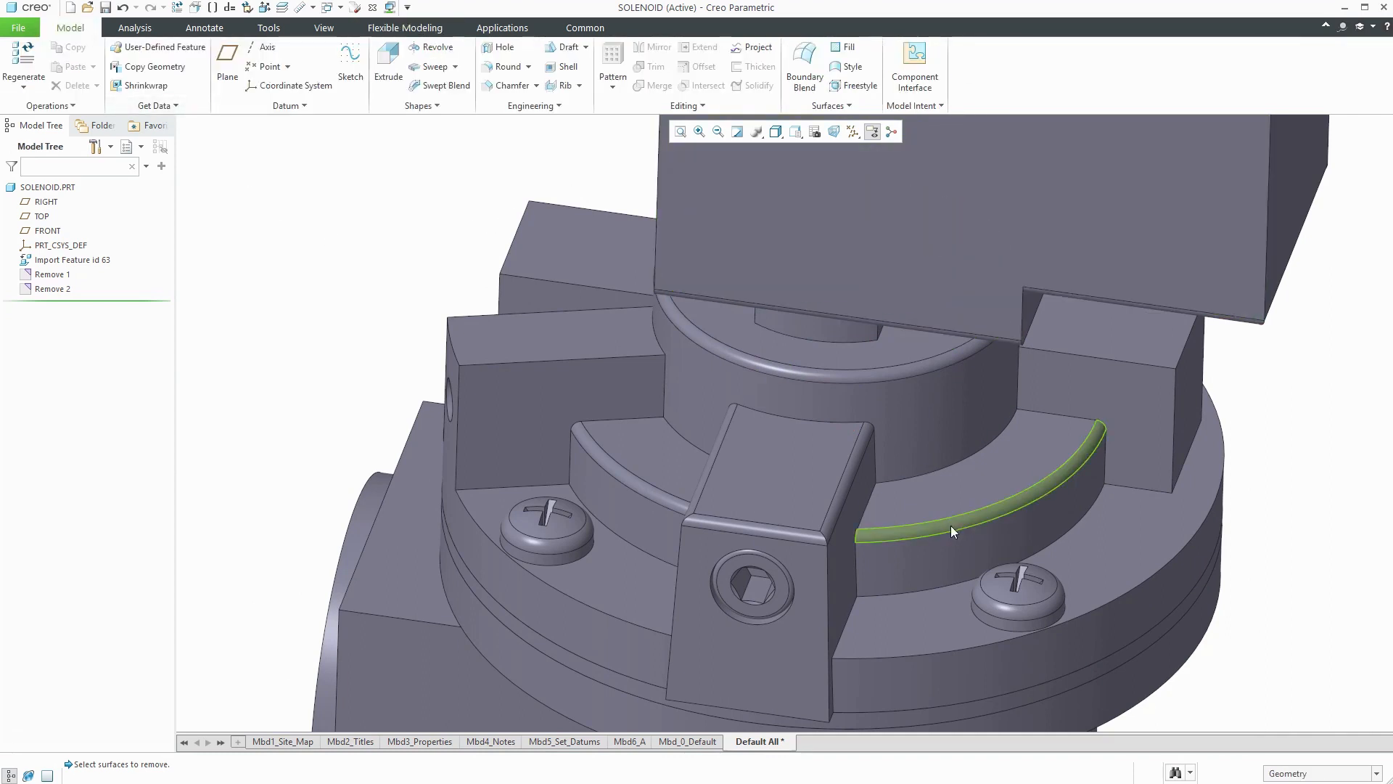
left_click(950, 531)
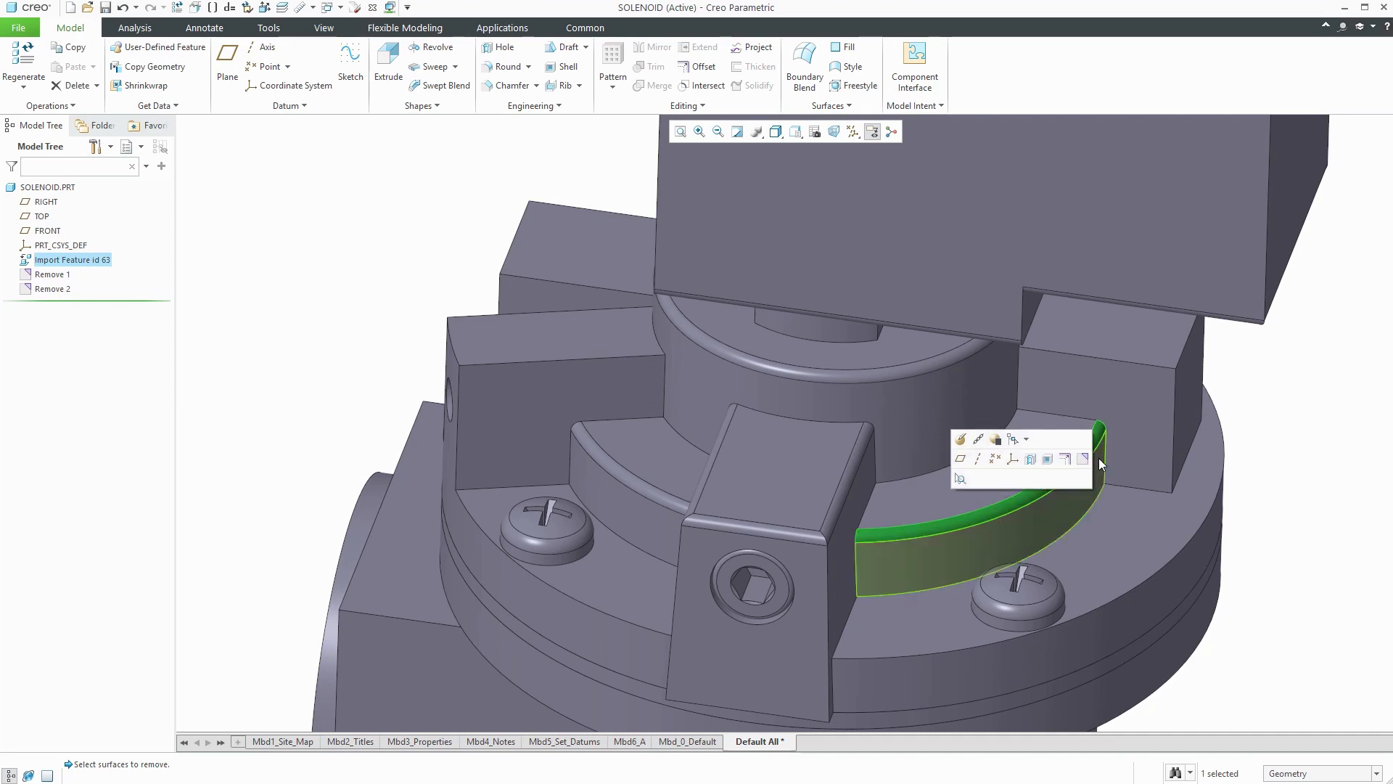
mouse_move(1083, 458)
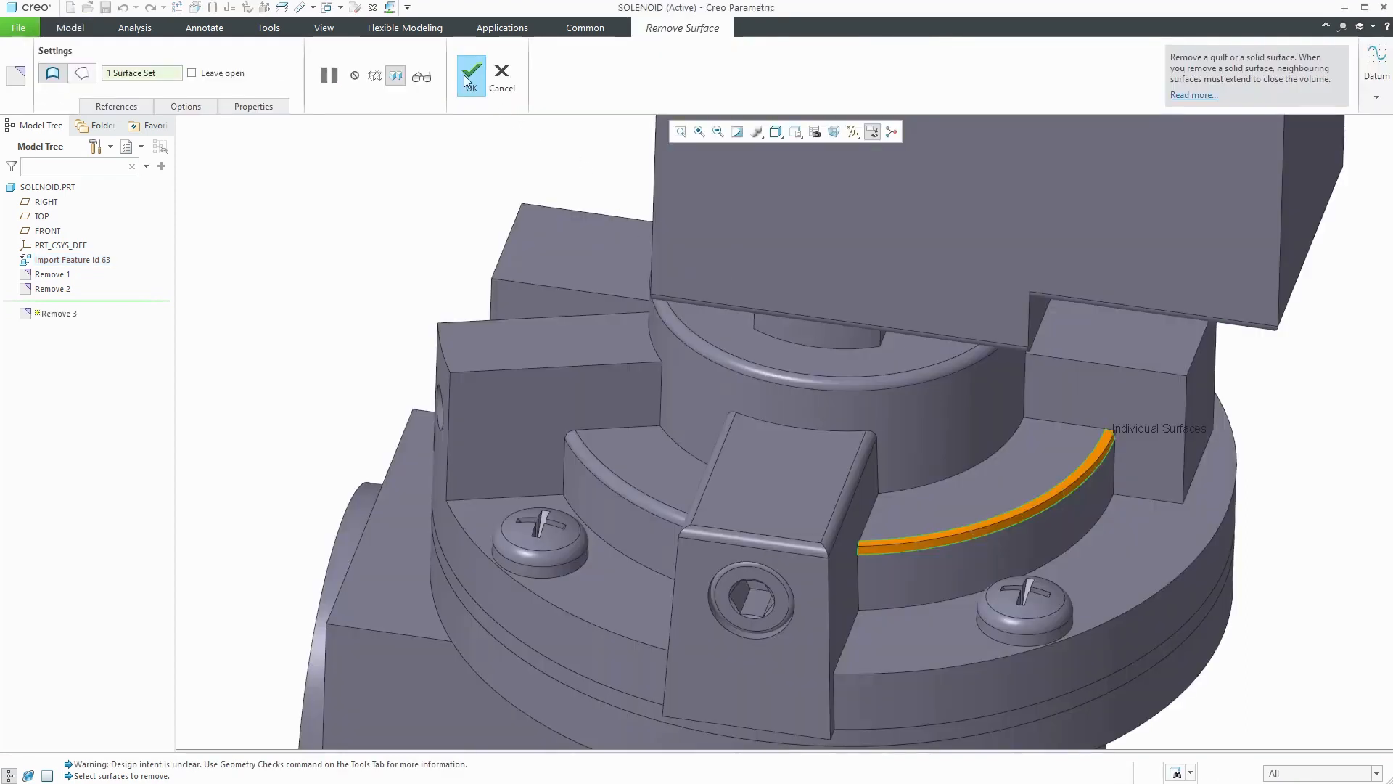
left_click(470, 74)
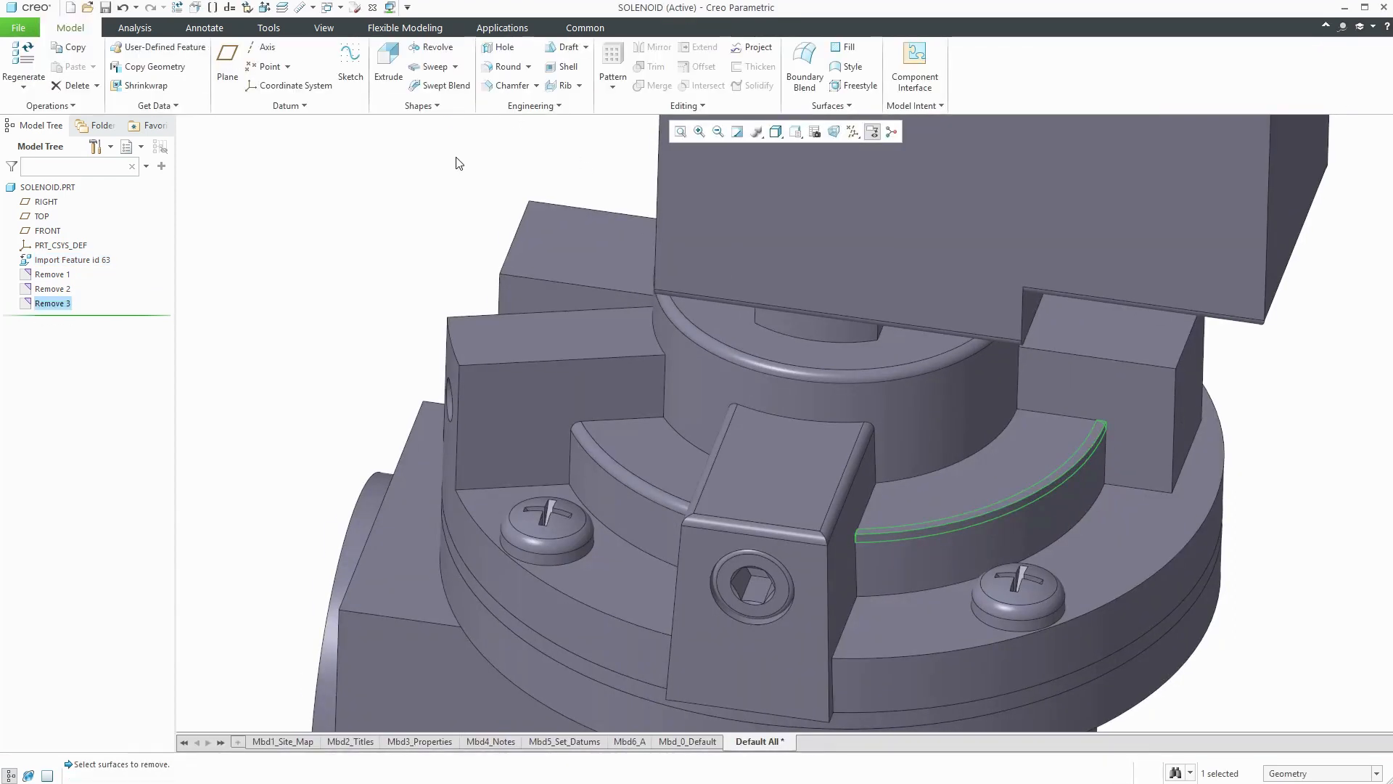
left_click(405, 27)
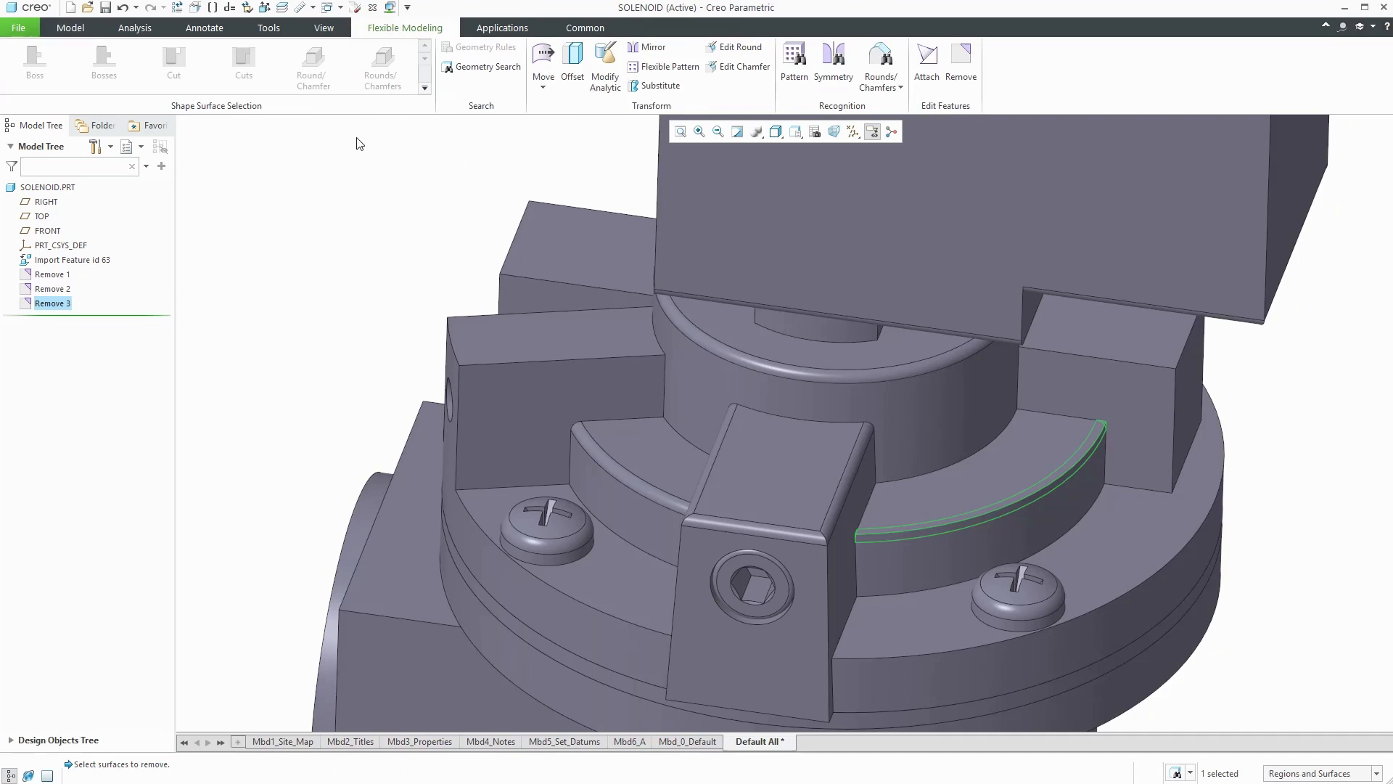
Remove the ring-shaped round at the central cylinder's top edge as a fourth Remove feature
left_click(883, 378)
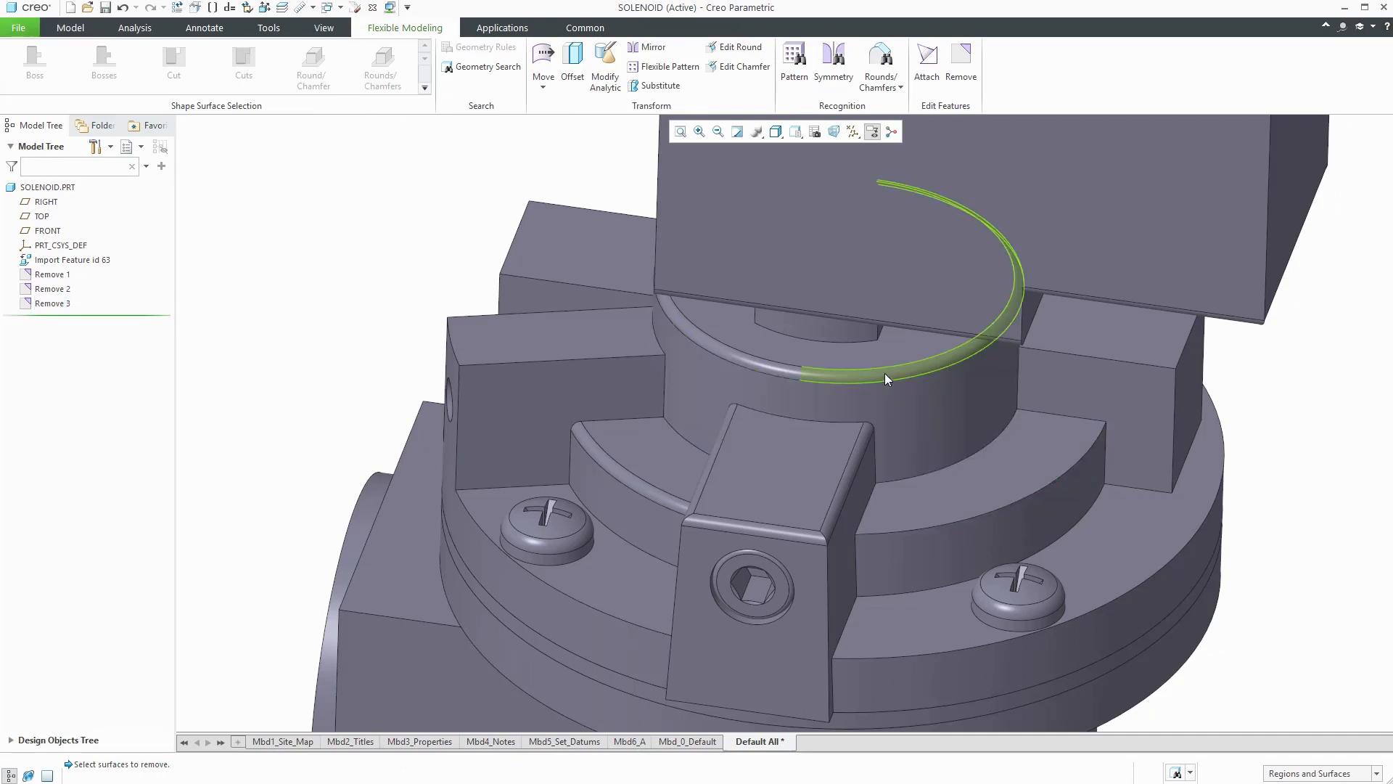
left_click(886, 373)
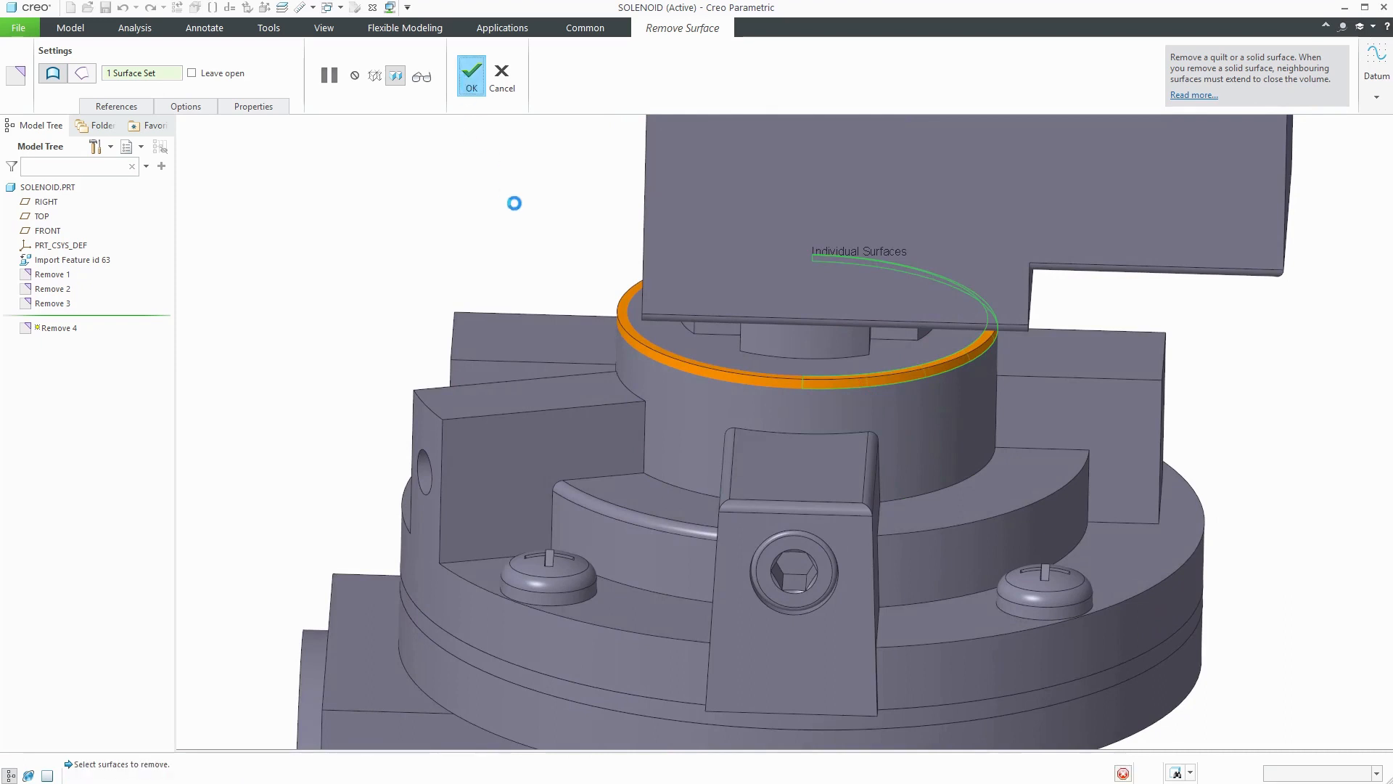
left_click(470, 76)
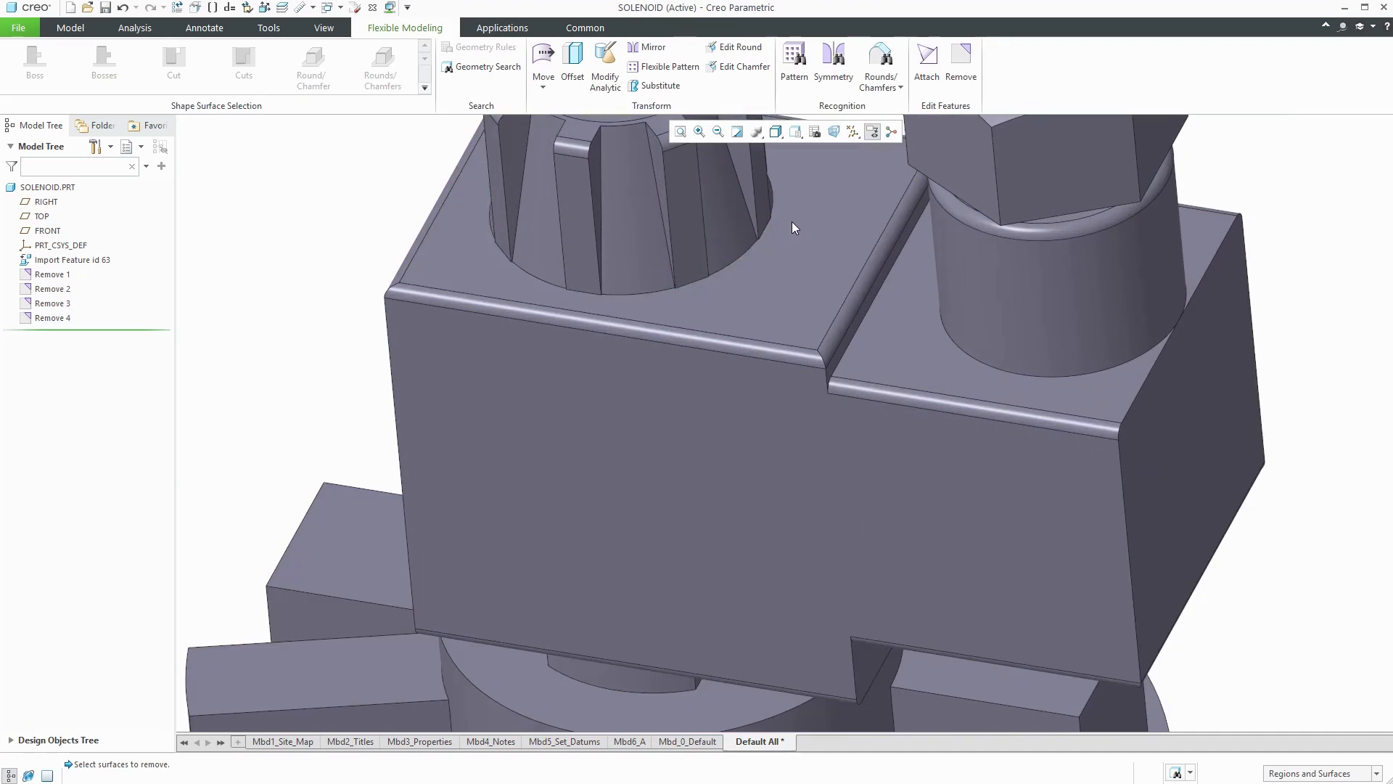
mouse_move(714, 345)
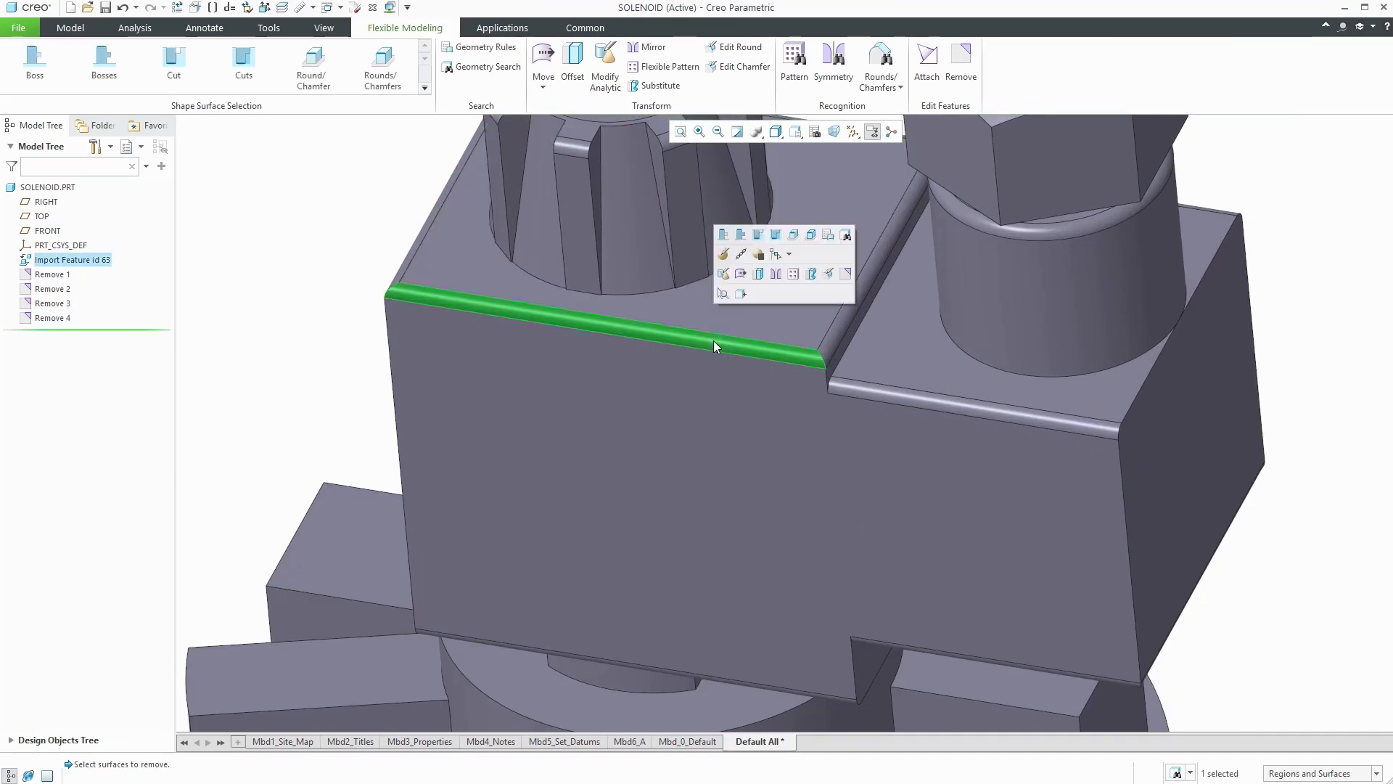
Remove the upper block's rounded top edge as a fifth Remove feature after reviewing the preview
left_click(845, 274)
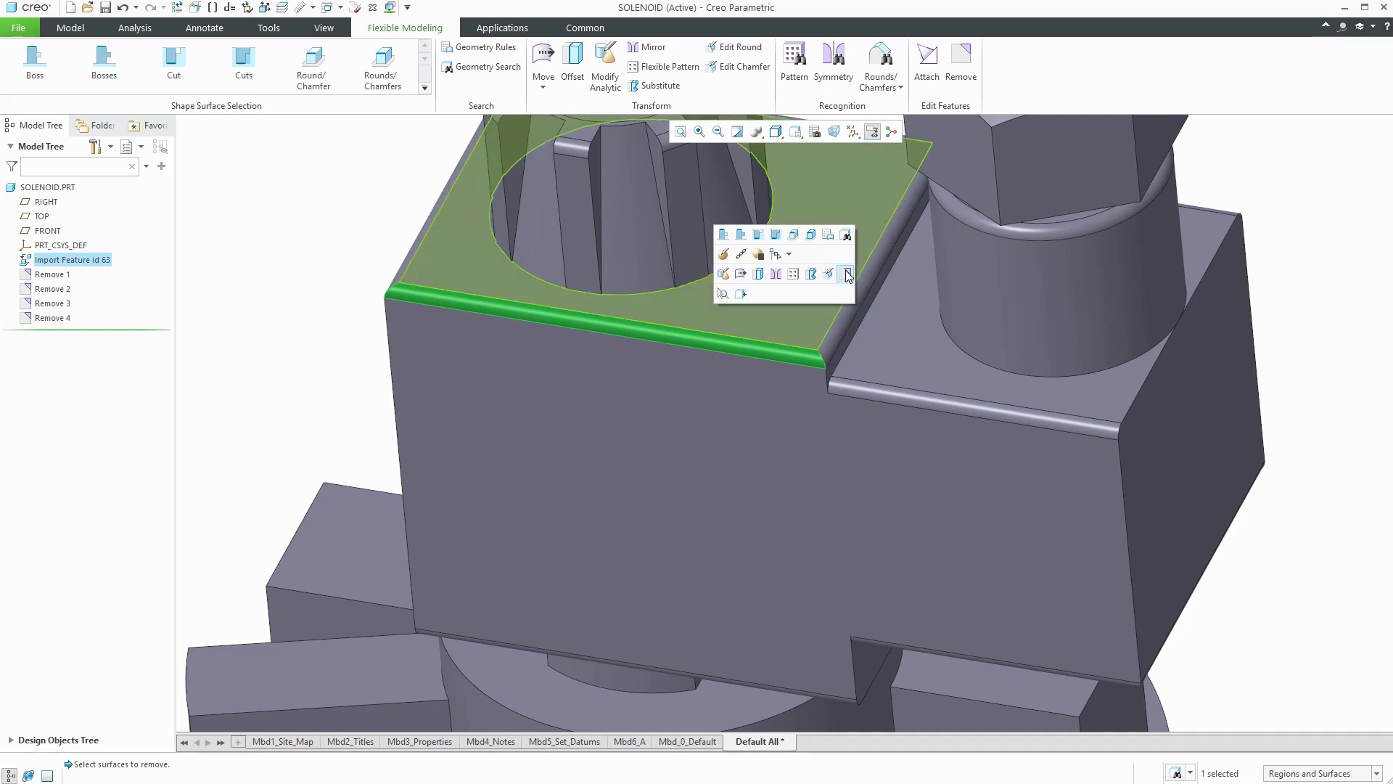
left_click(844, 274)
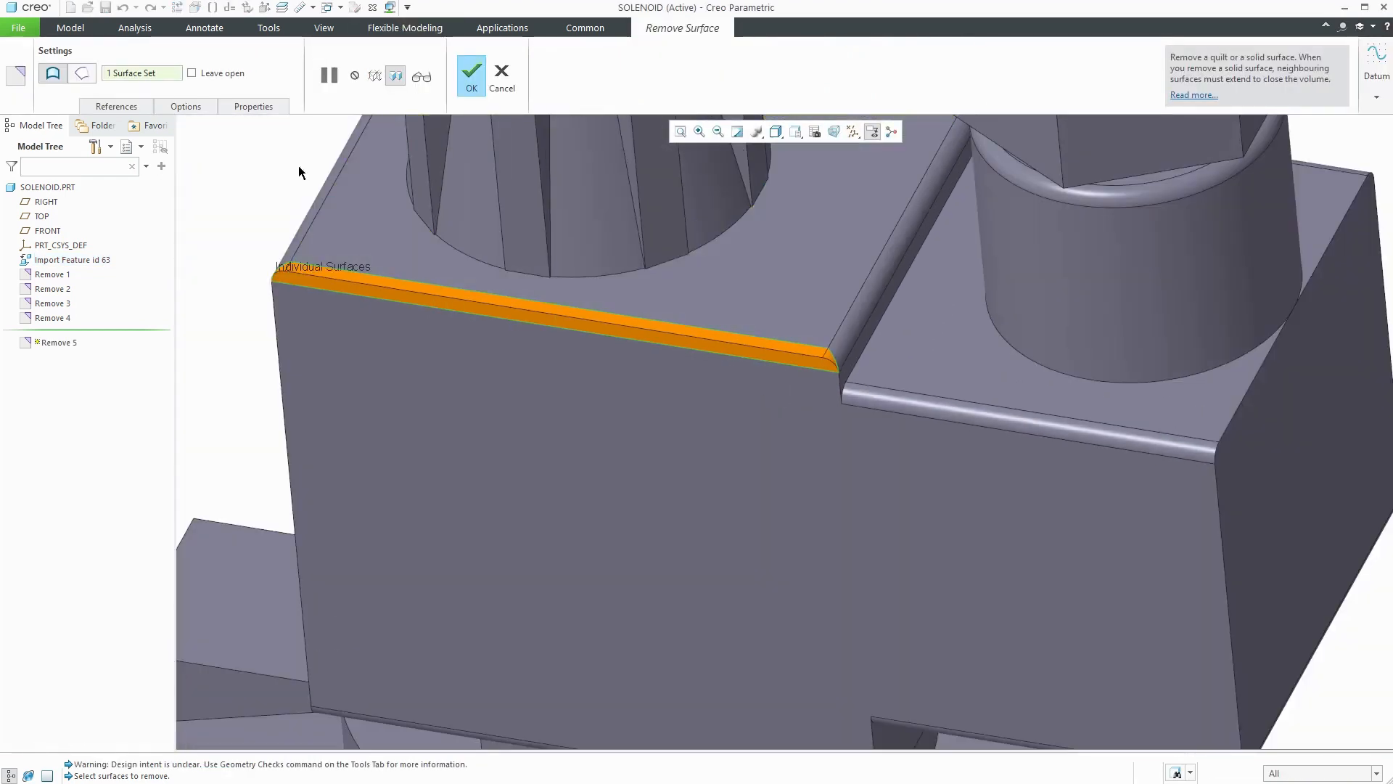
left_click(116, 106)
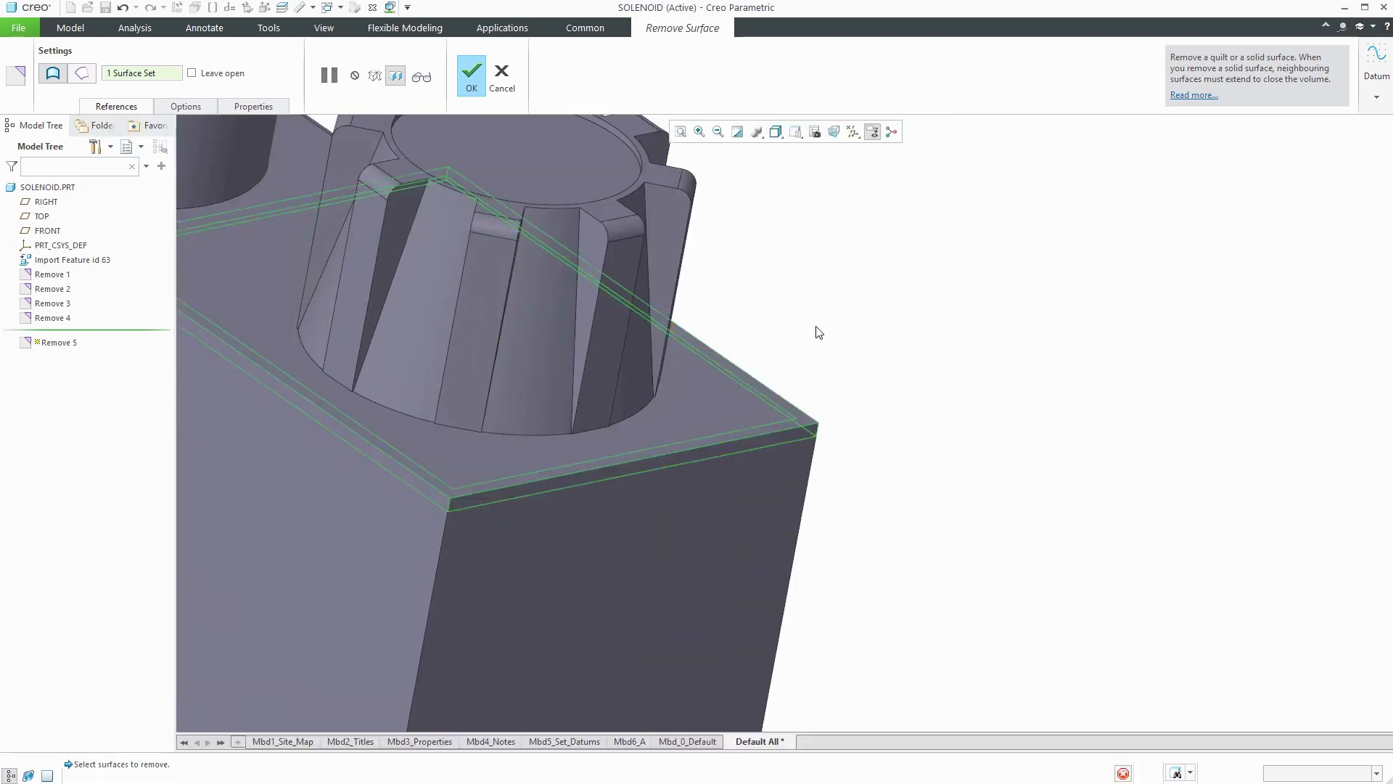
left_click(470, 74)
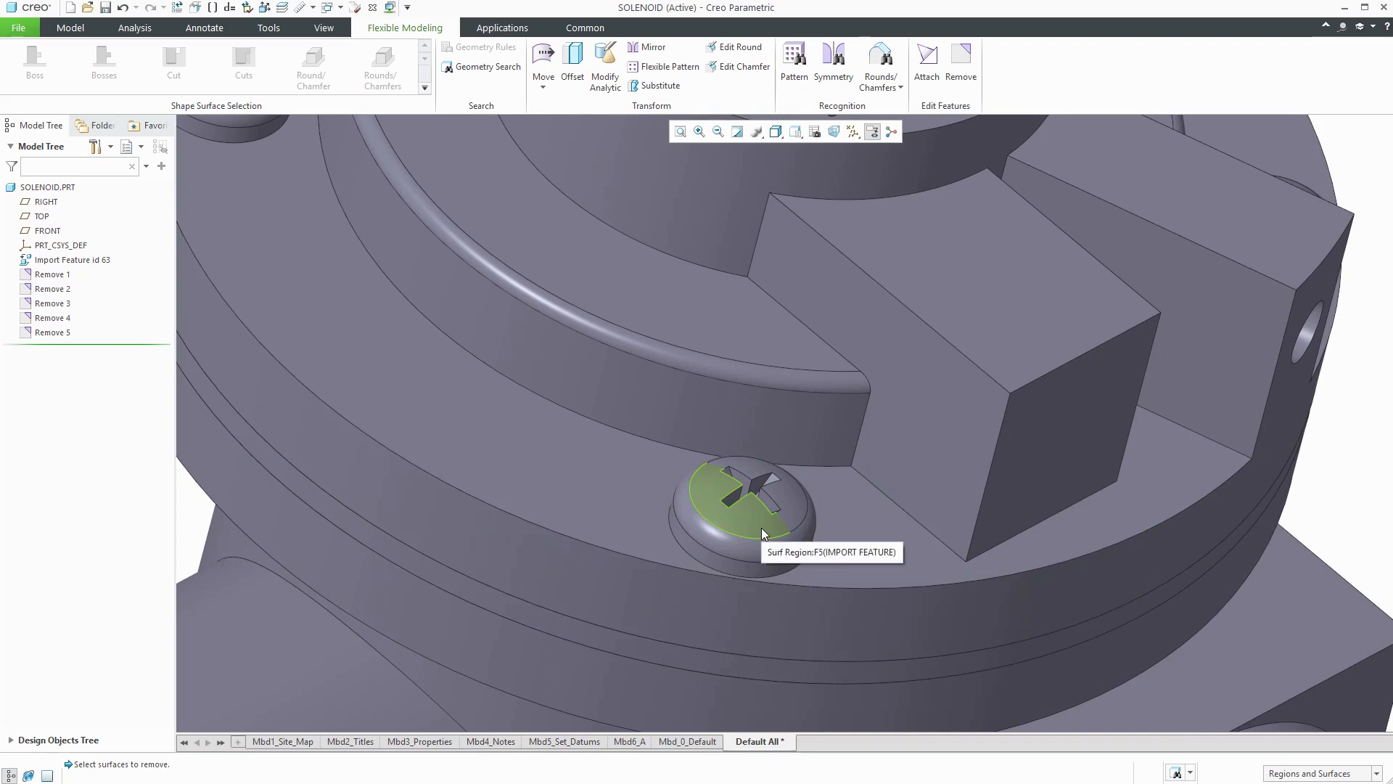
Select the whole screw head boss on the base ledge and remove it as a sixth Remove feature
left_click(742, 498)
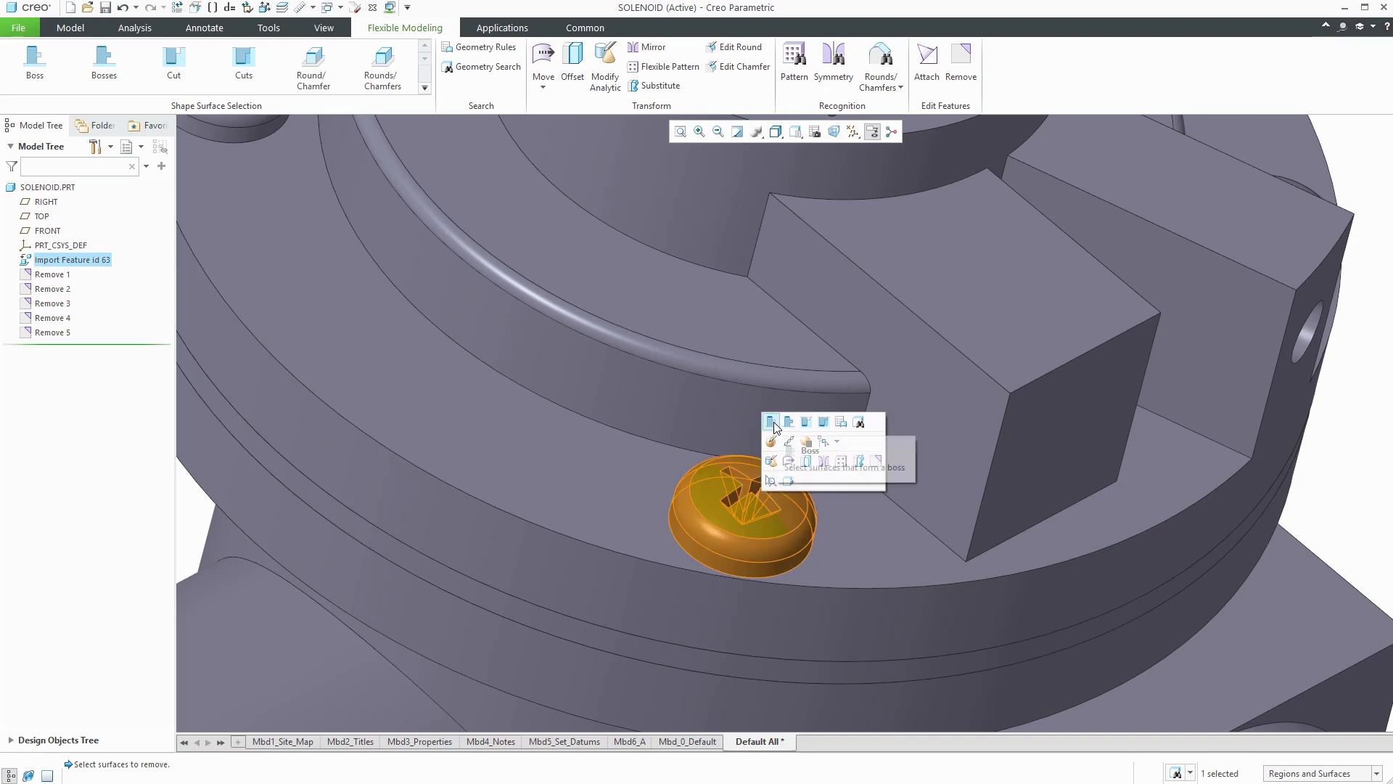
mouse_move(771, 421)
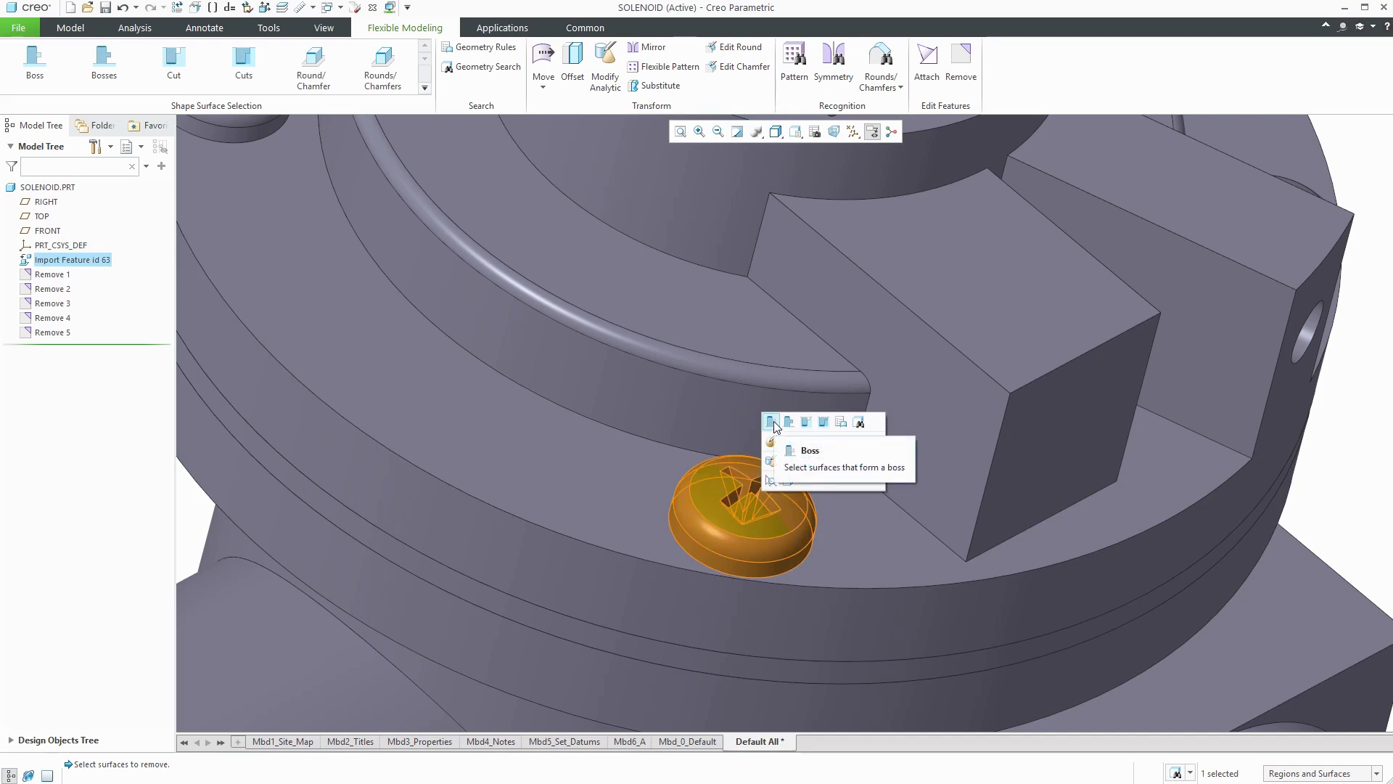
left_click(774, 421)
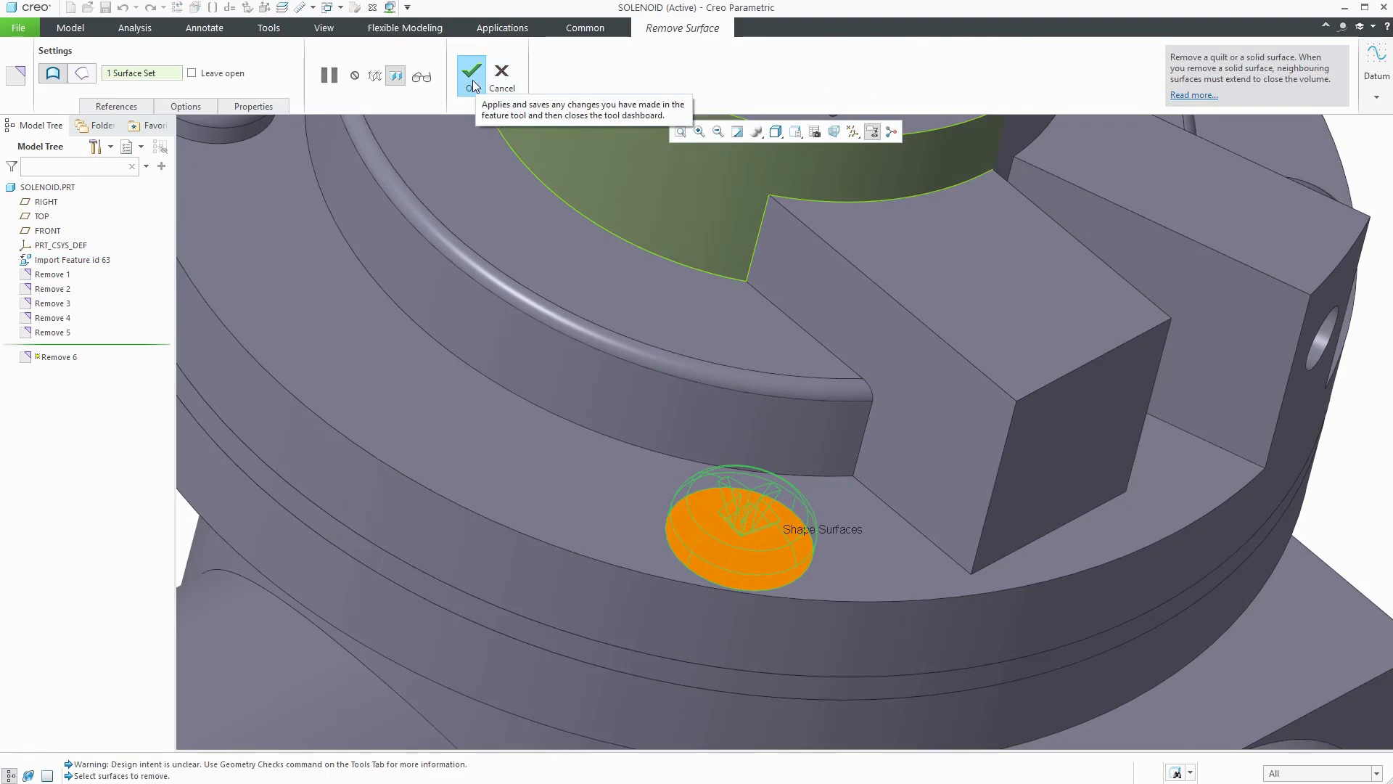
left_click(470, 73)
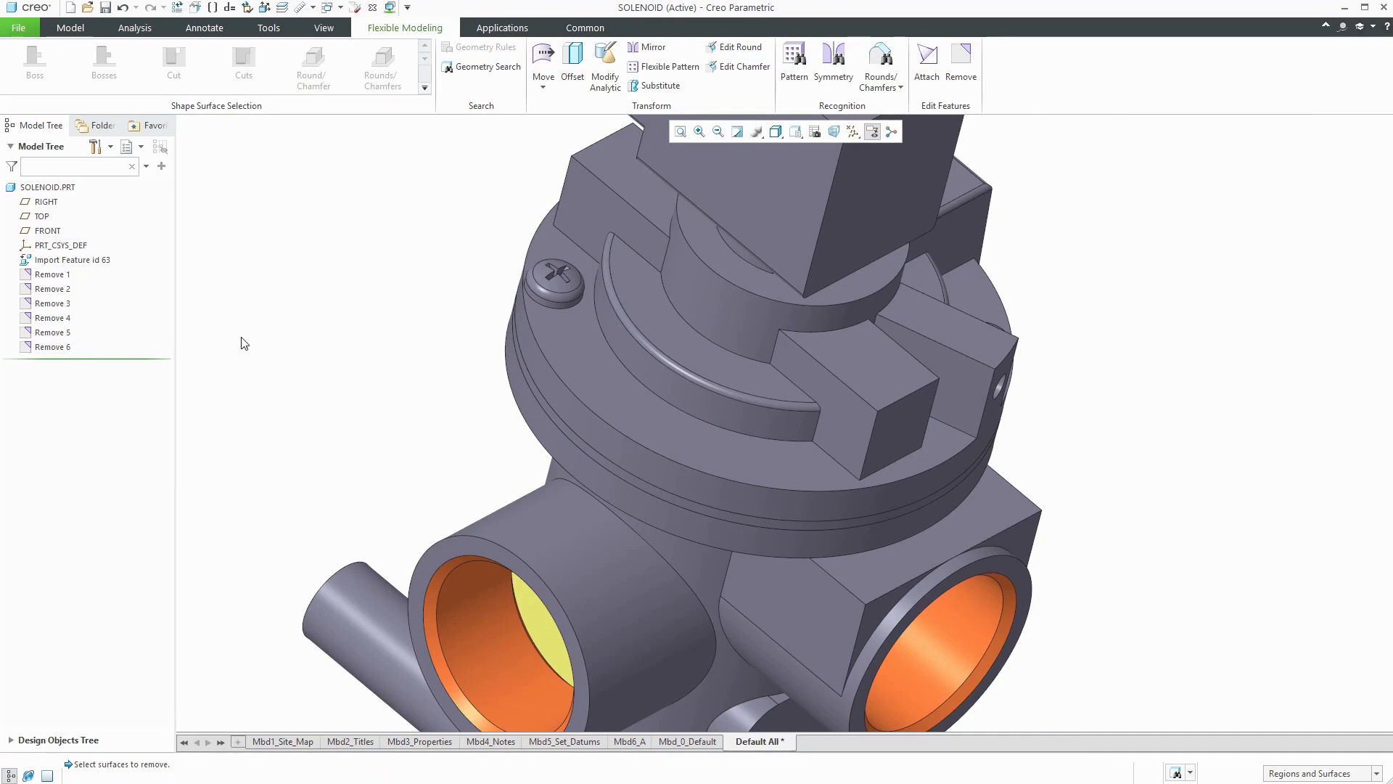
mouse_move(63, 305)
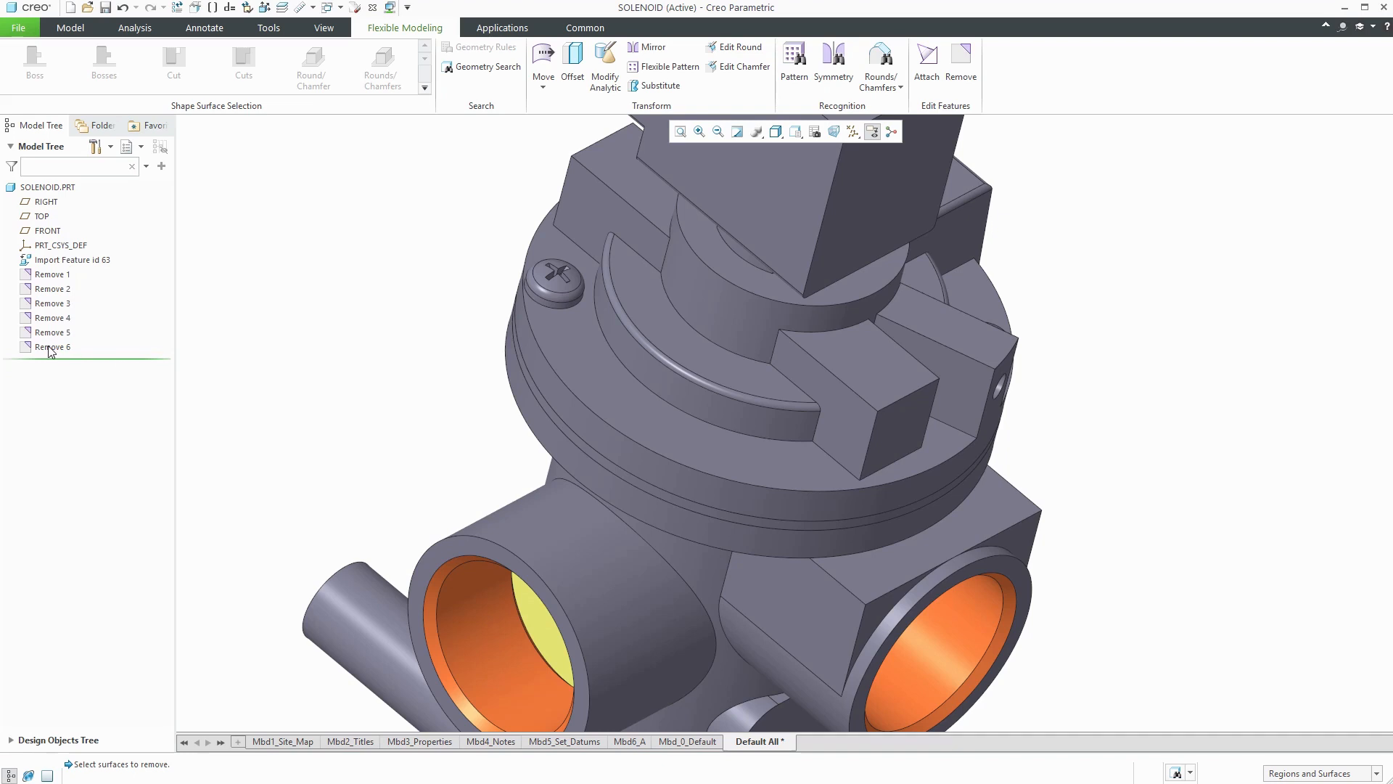
left_click(52, 346)
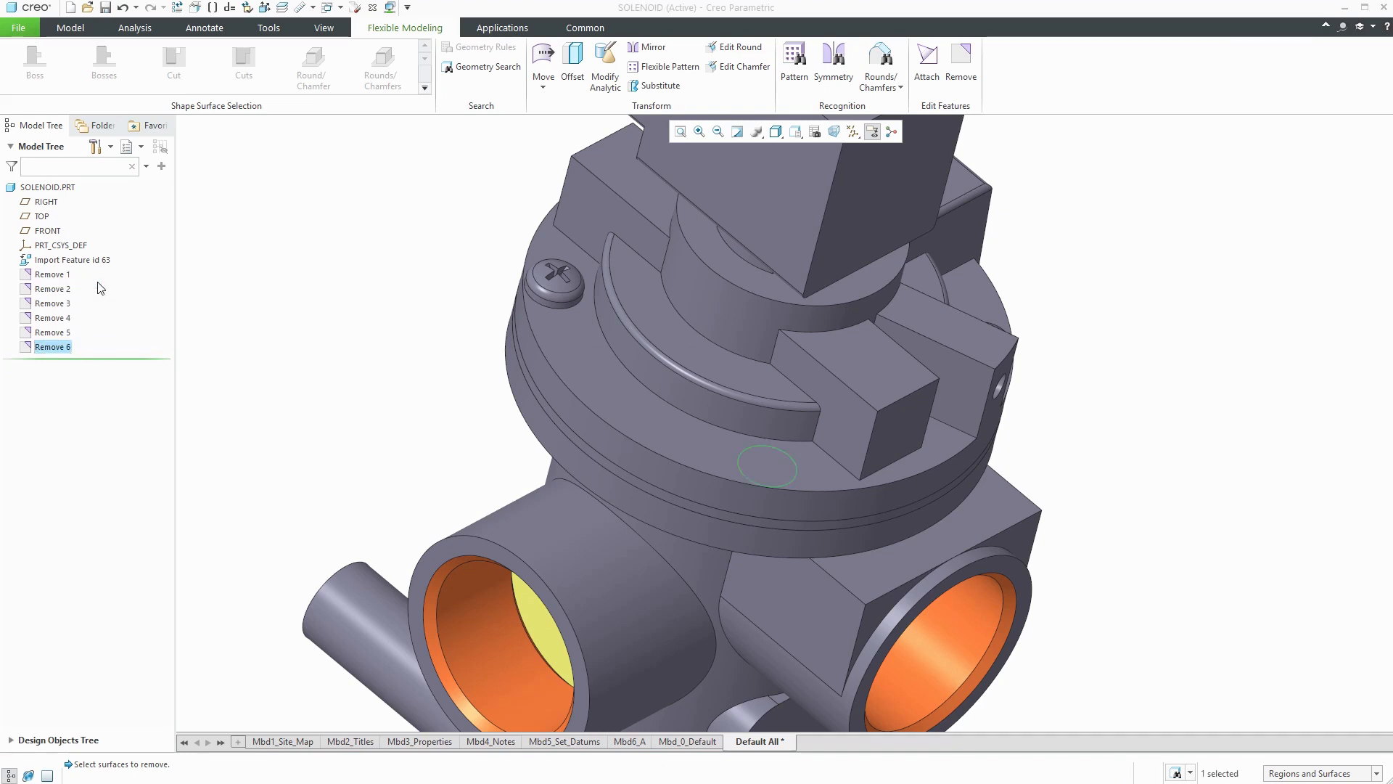